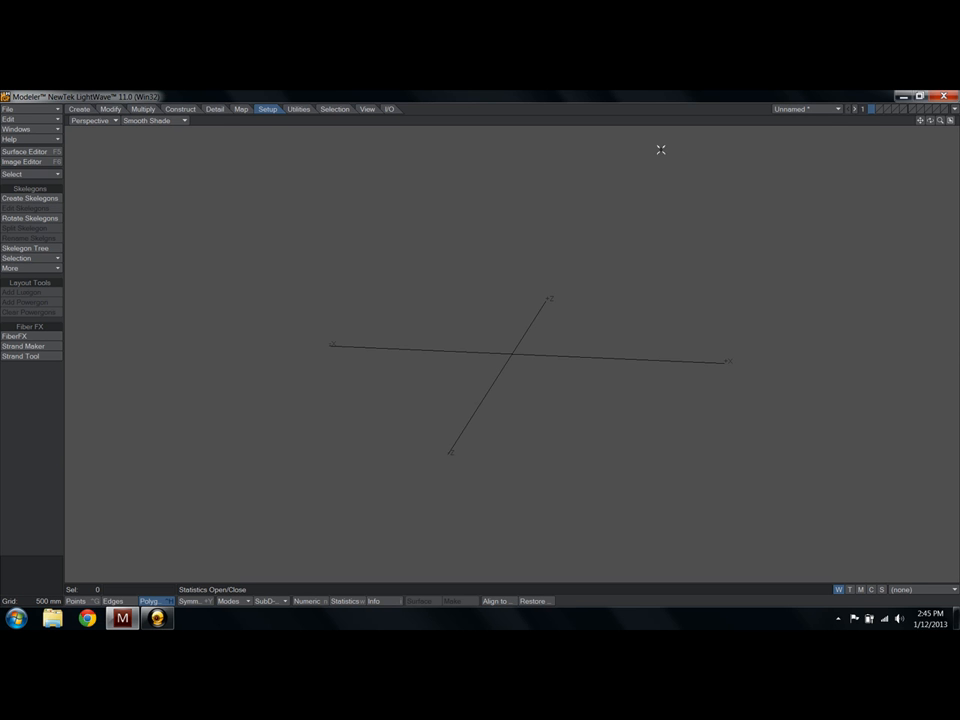
# Create a 1 m cube centred at 0 m using the Box tool's Numeric panel
pyautogui.click(92, 120)
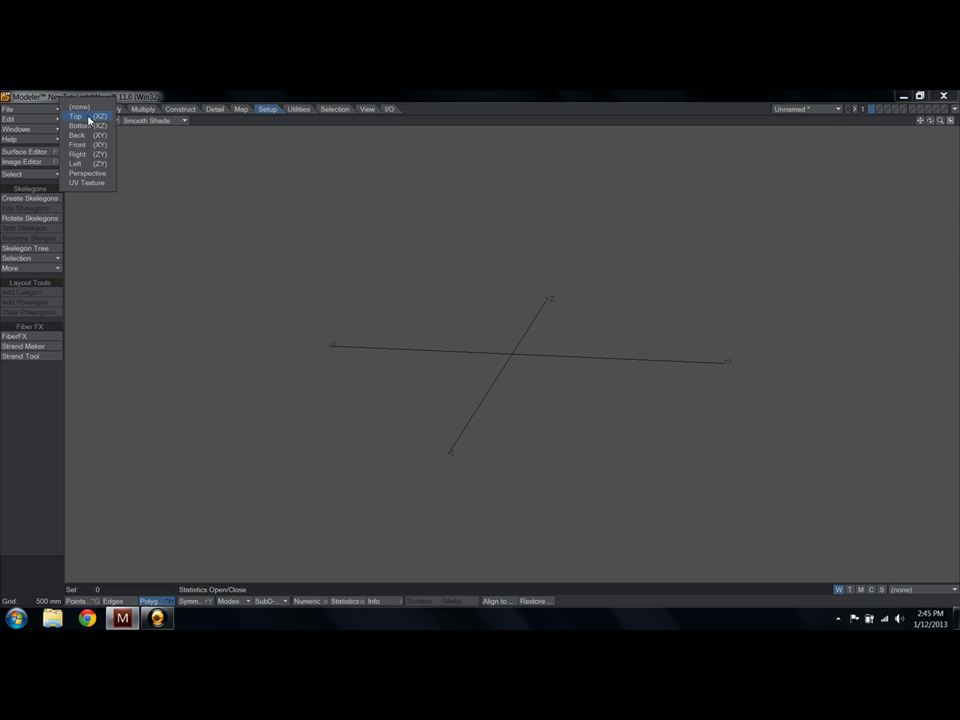
pyautogui.click(88, 172)
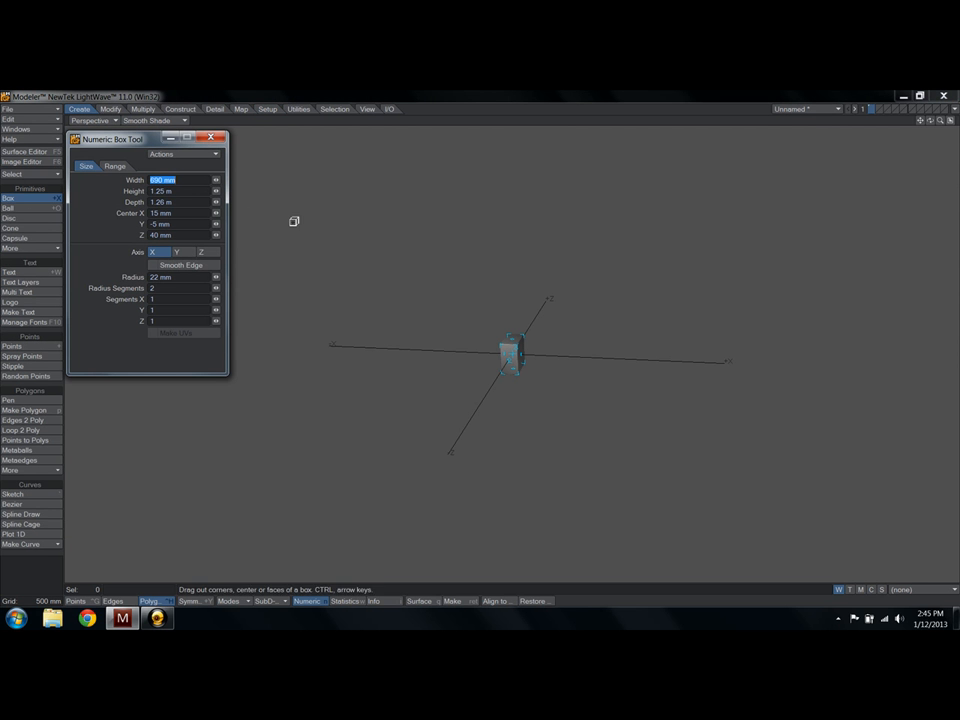
pyautogui.write('1')
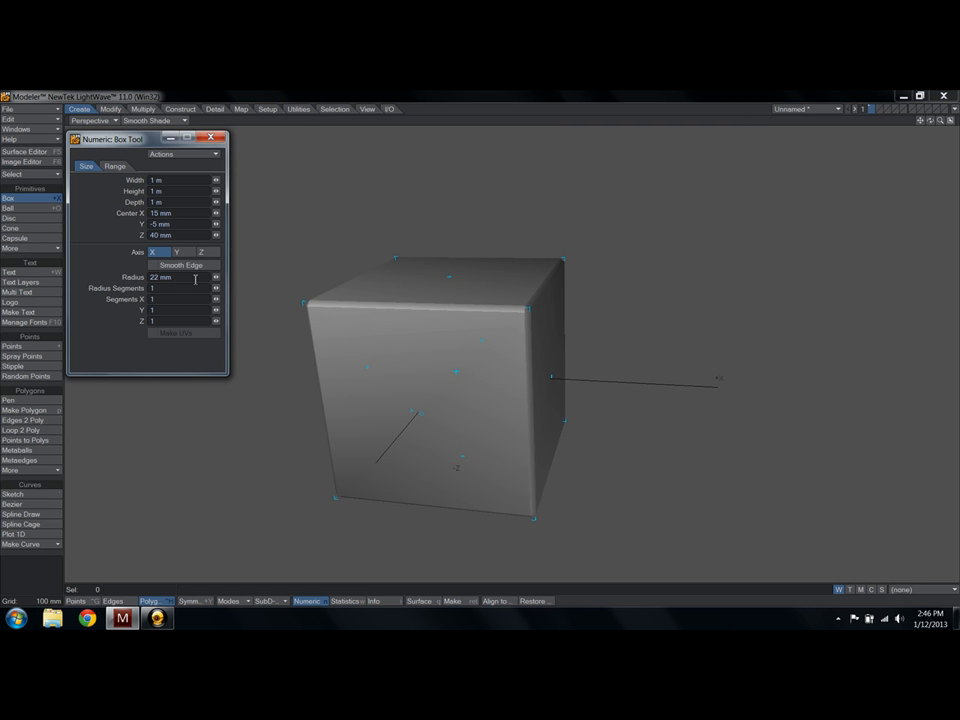
pyautogui.write('0 m')
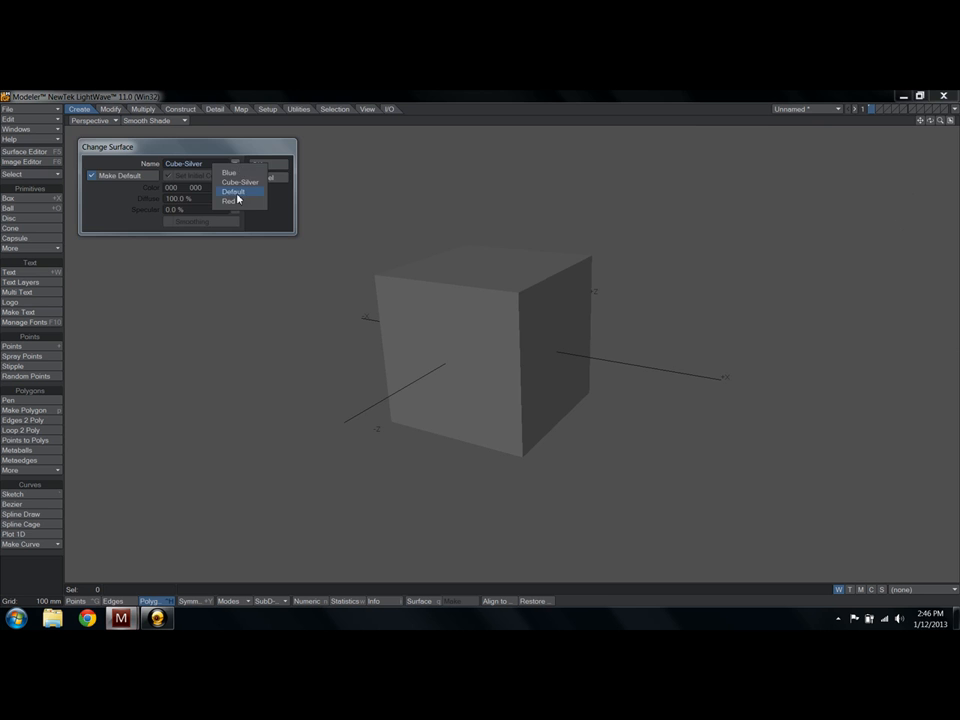
# Give the cube a red surface, then model a long thin cylinder rod with a blue surface
pyautogui.click(230, 200)
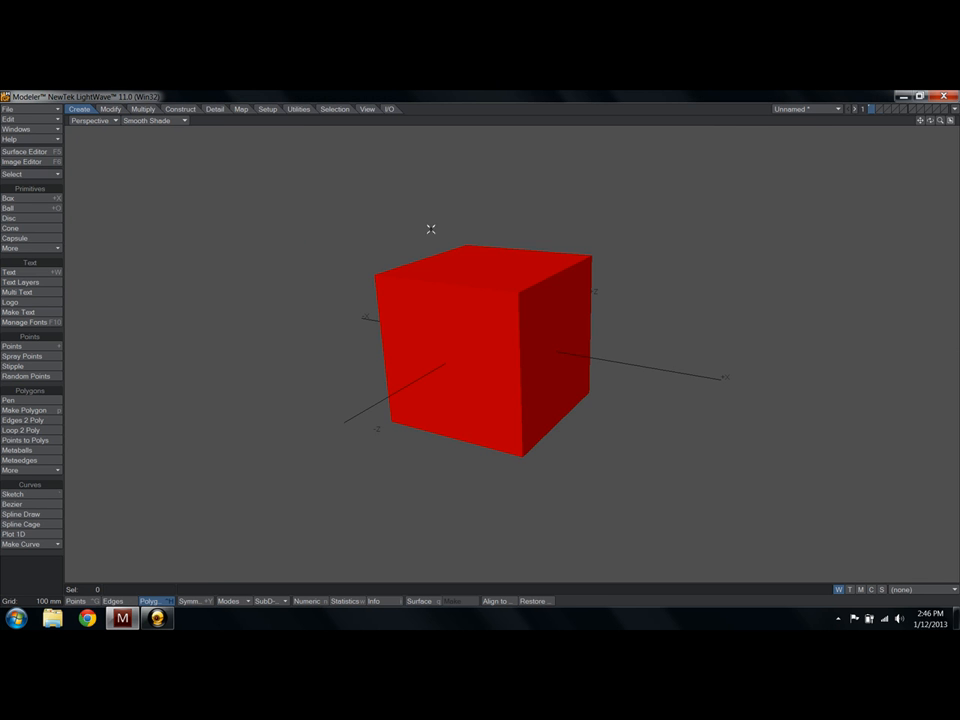
pyautogui.click(10, 218)
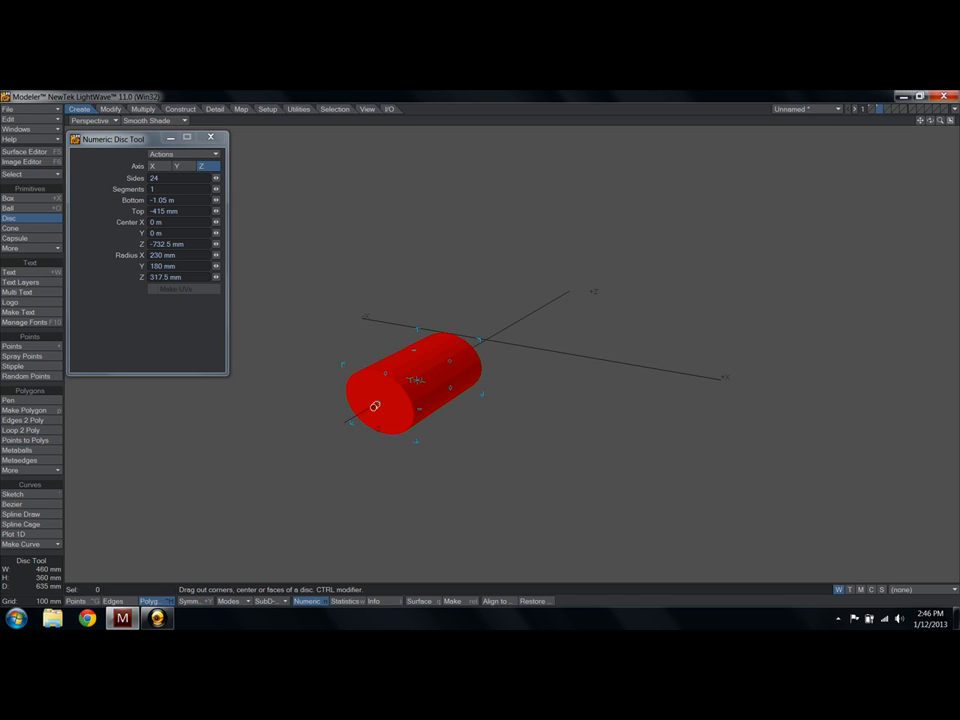
pyautogui.moveTo(376, 406); pyautogui.dragTo(348, 292)
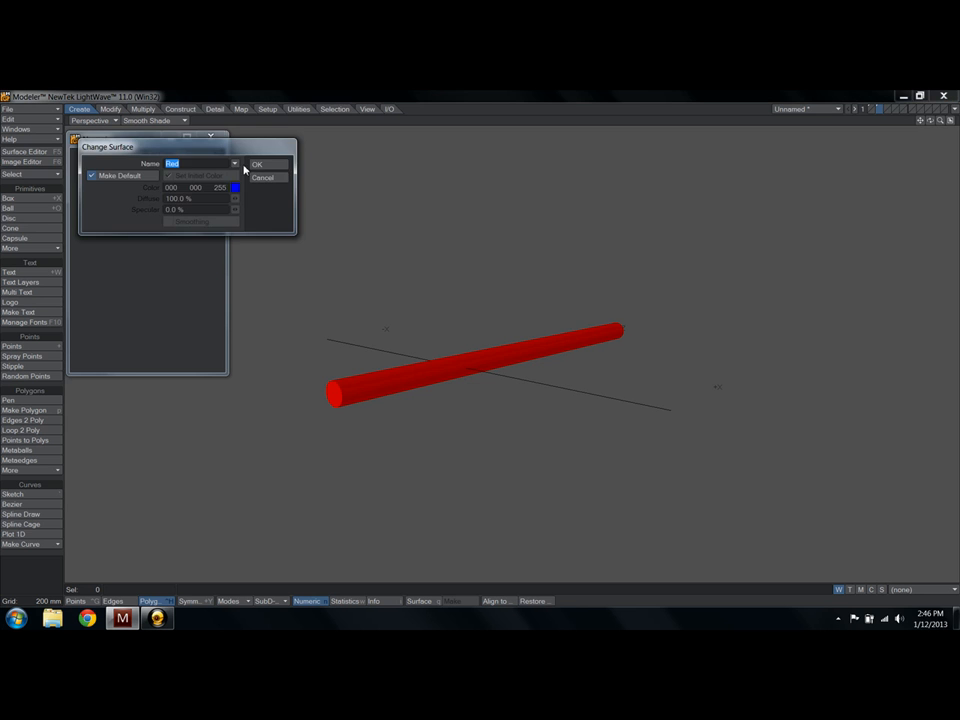
pyautogui.click(256, 164)
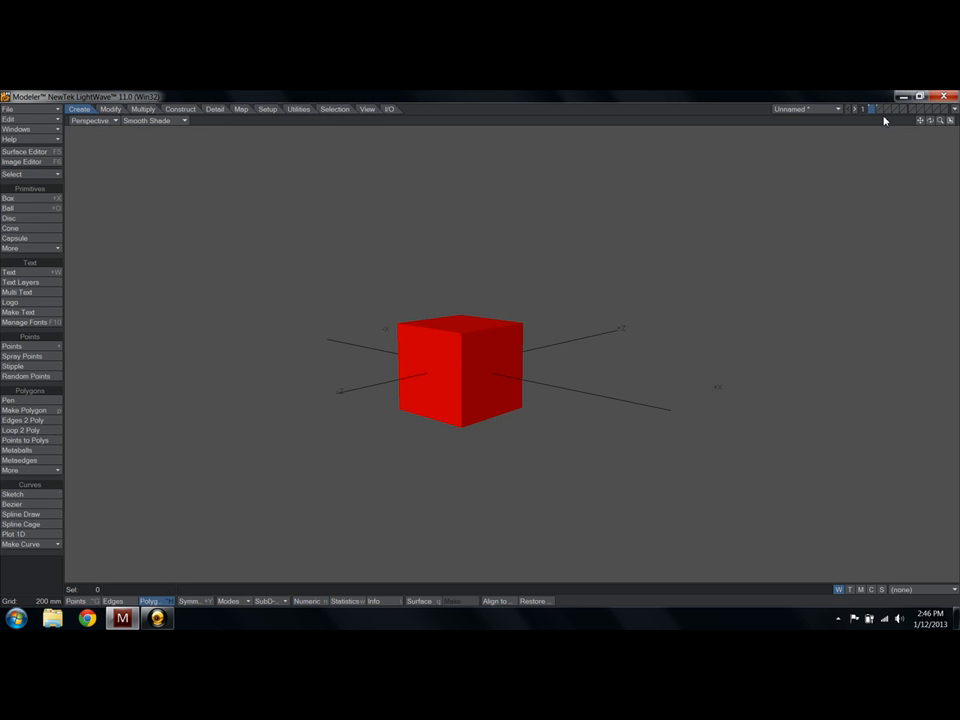
pyautogui.moveTo(880, 116)
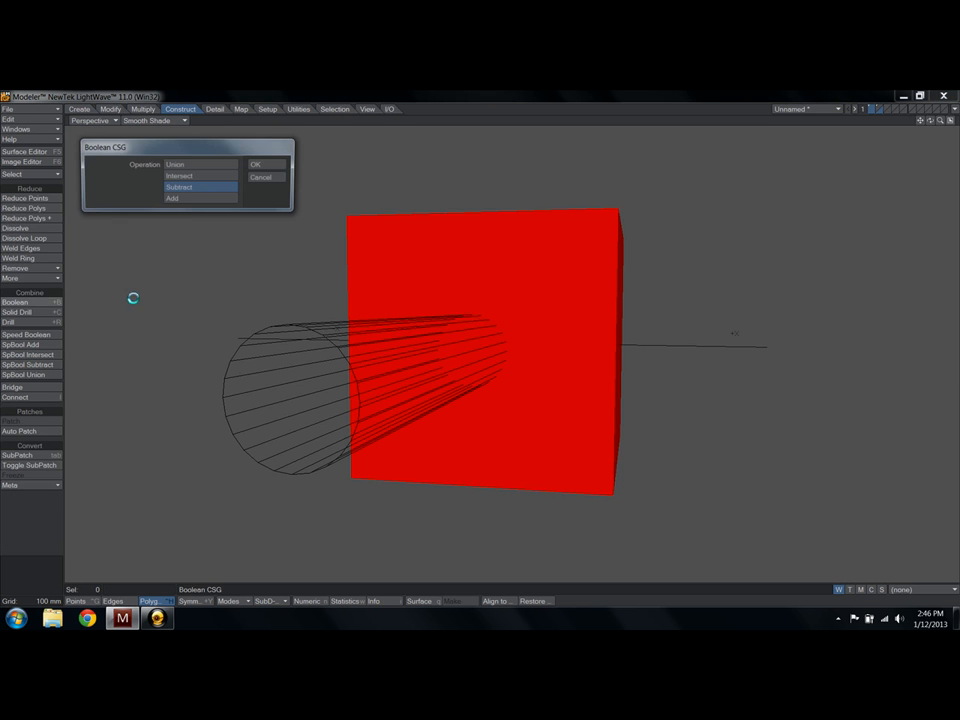
pyautogui.click(256, 164)
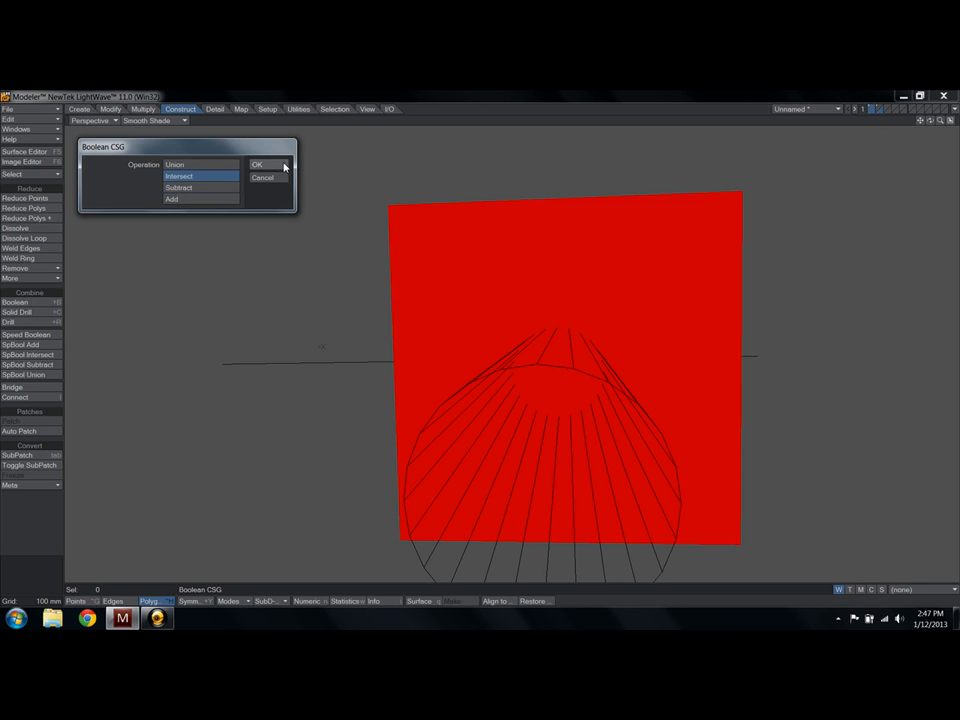
pyautogui.click(258, 164)
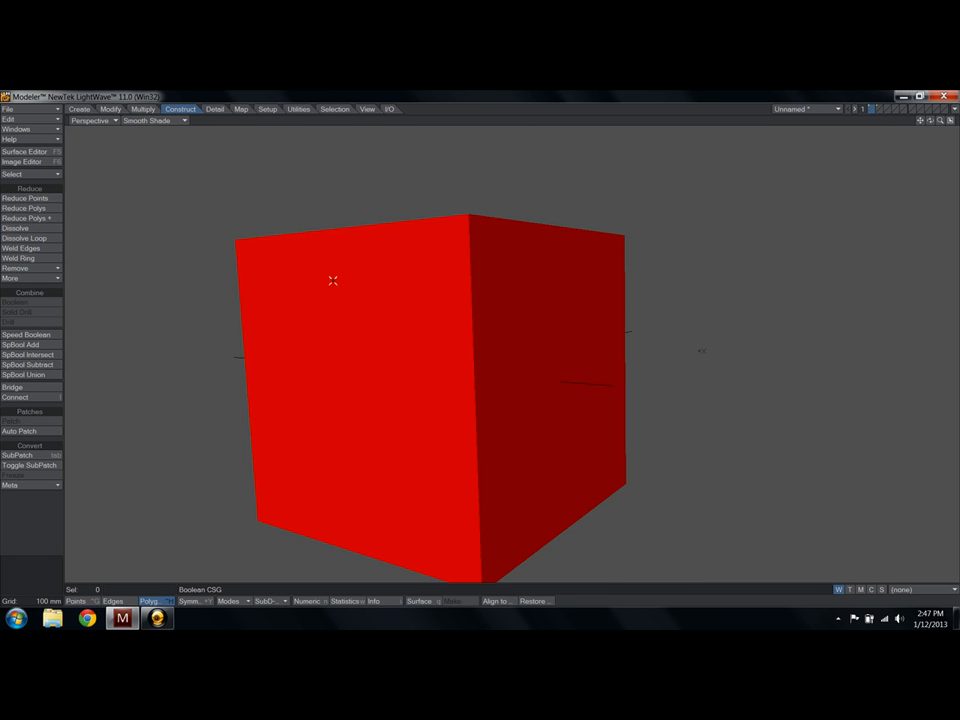
# Show both layers so the rod passes through the cube, displayed in Wireframe Shade
pyautogui.click(20, 248)
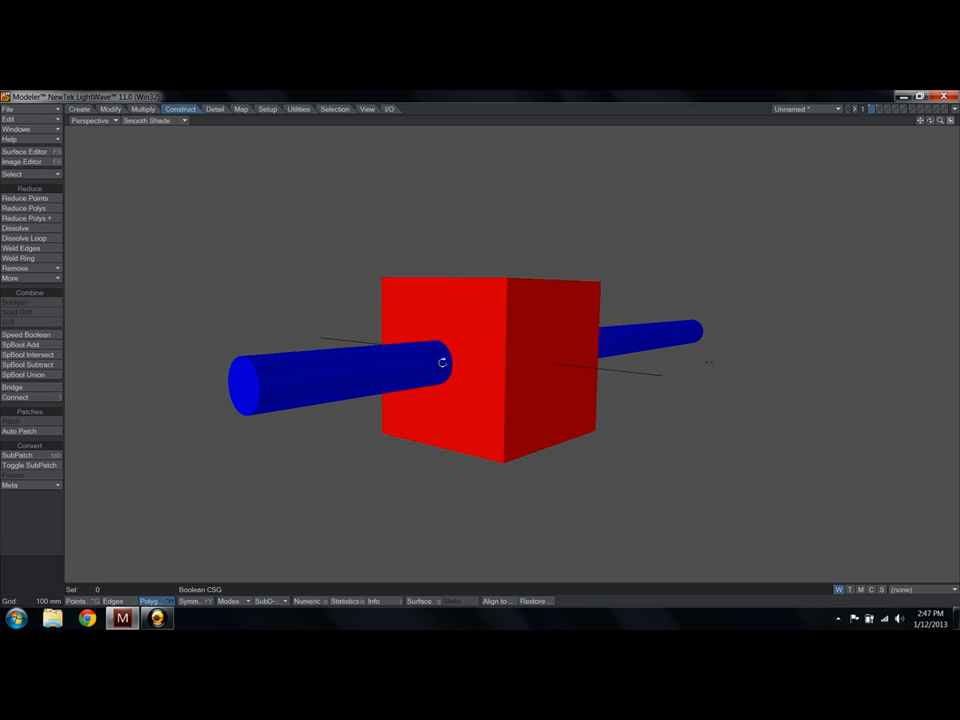
pyautogui.moveTo(442, 362); pyautogui.dragTo(504, 356)
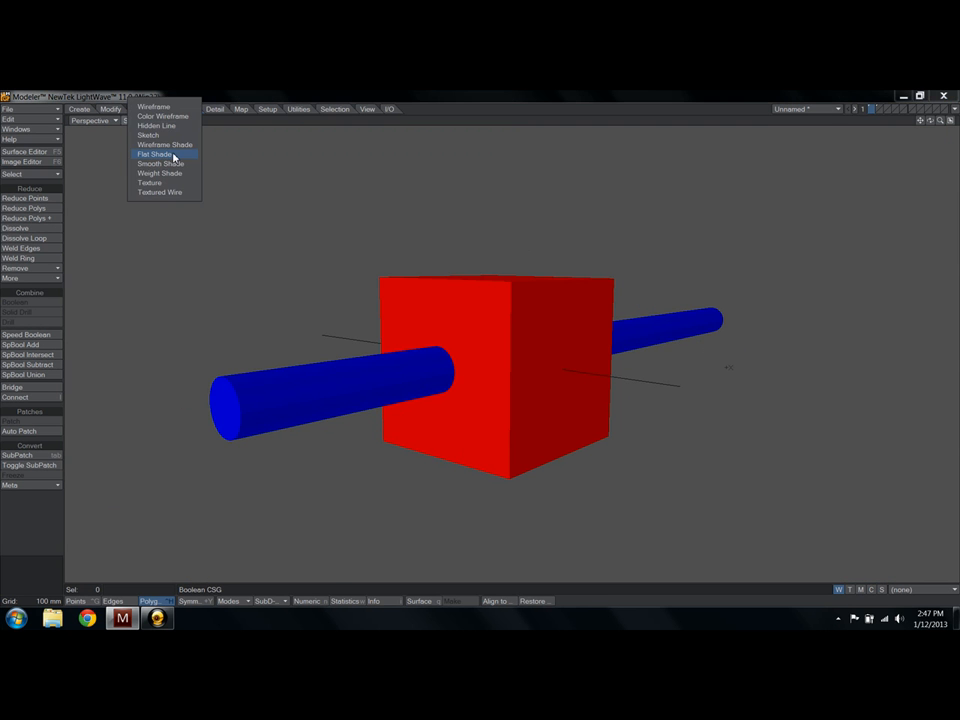
pyautogui.click(156, 144)
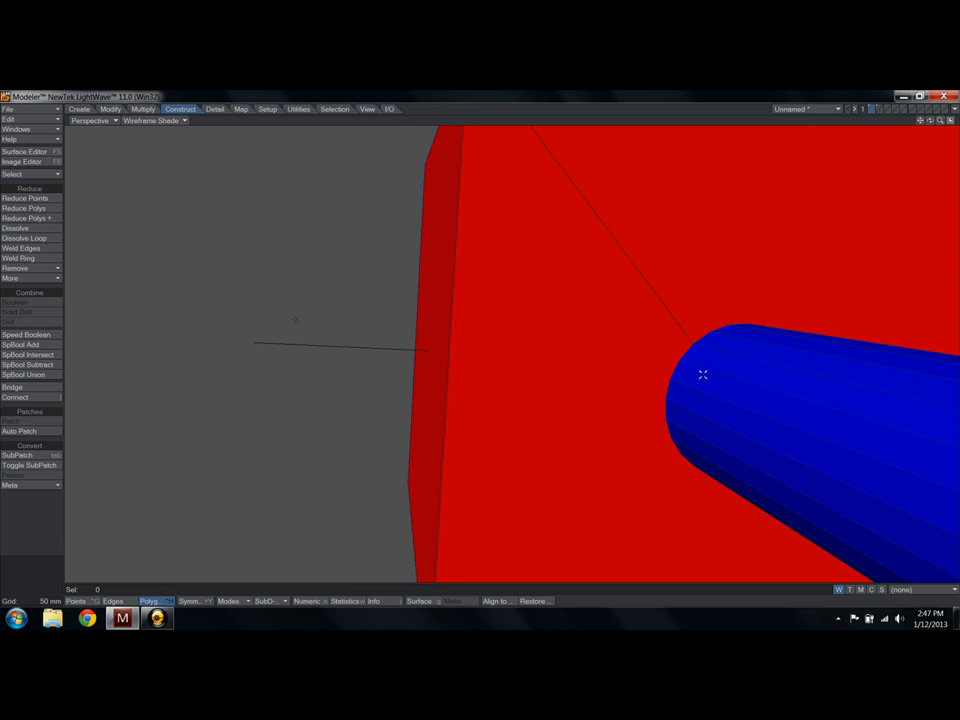
pyautogui.moveTo(596, 378)
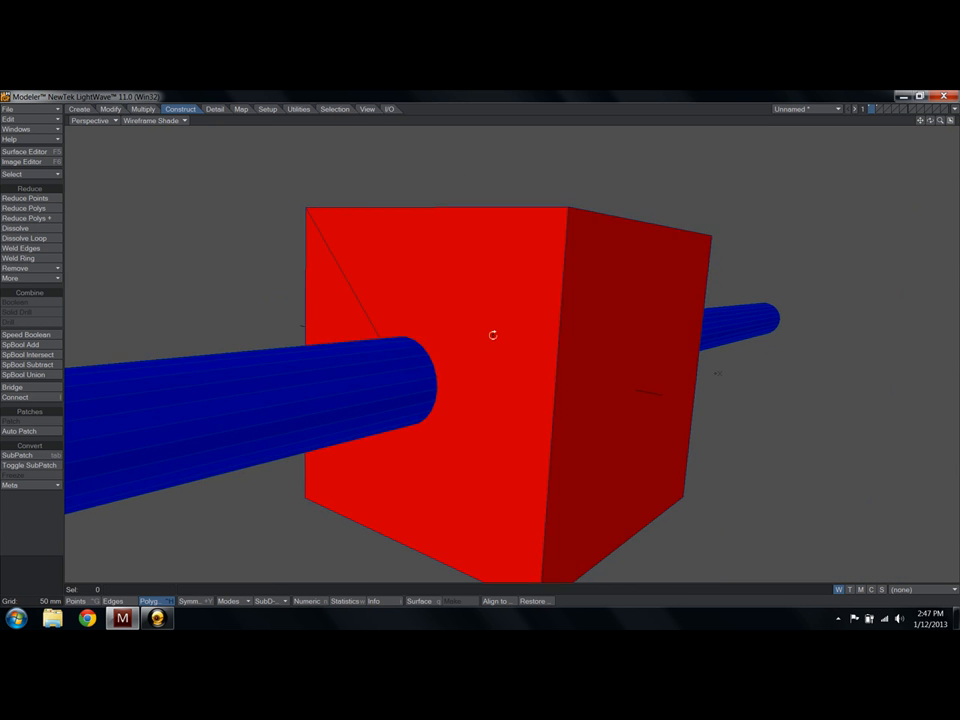
pyautogui.moveTo(500, 350); pyautogui.dragTo(520, 300)
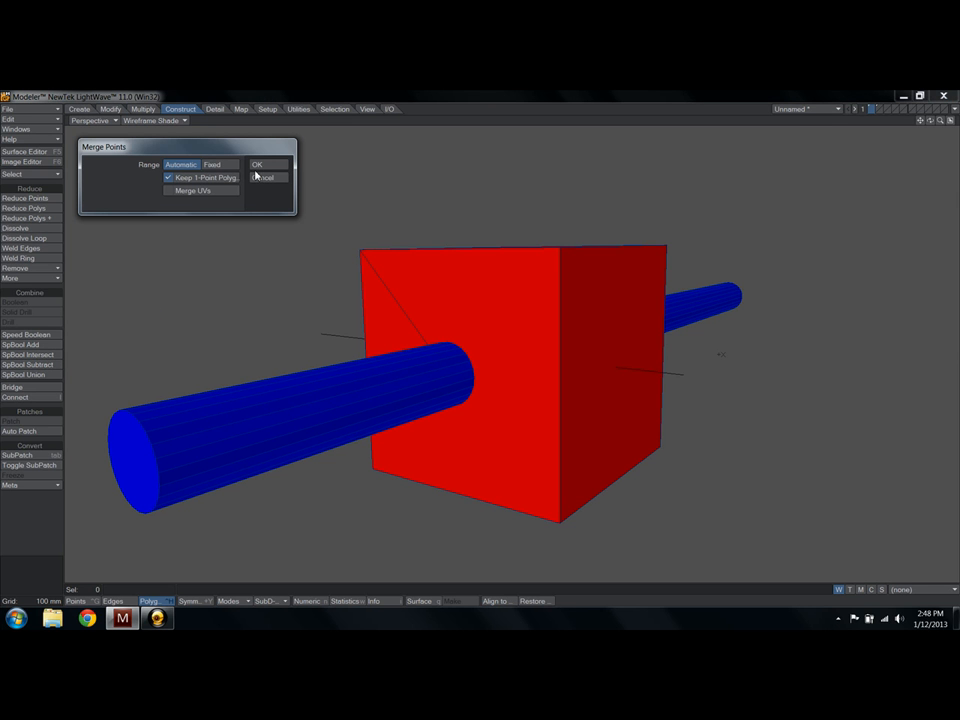
# Merge Points on the cube and rod, trying Fixed distance then an Automatic range
pyautogui.click(256, 164)
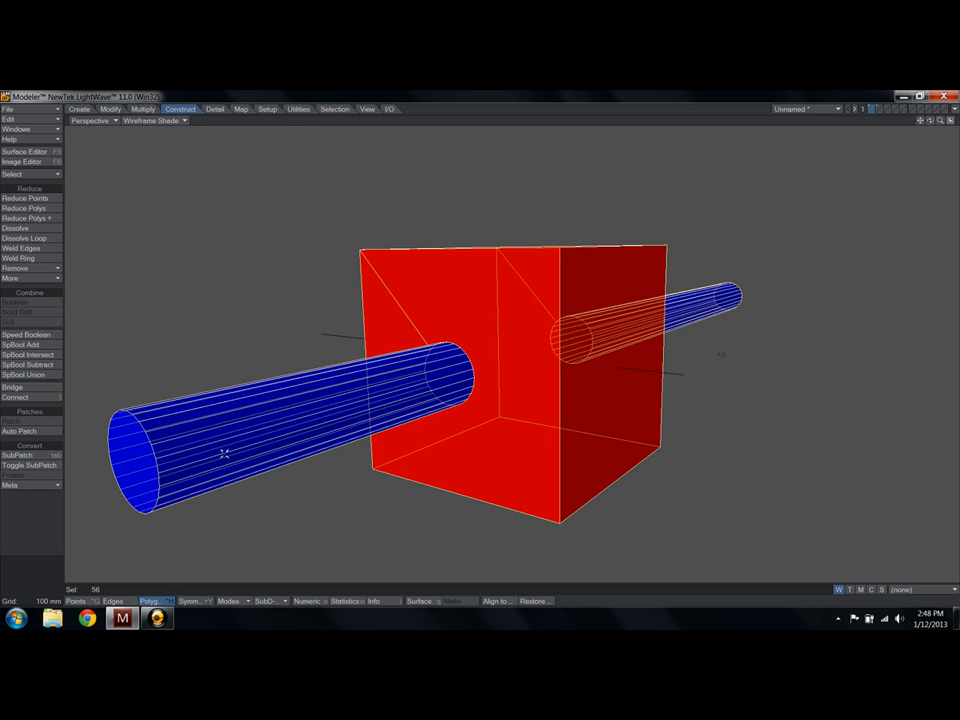
pyautogui.moveTo(260, 434)
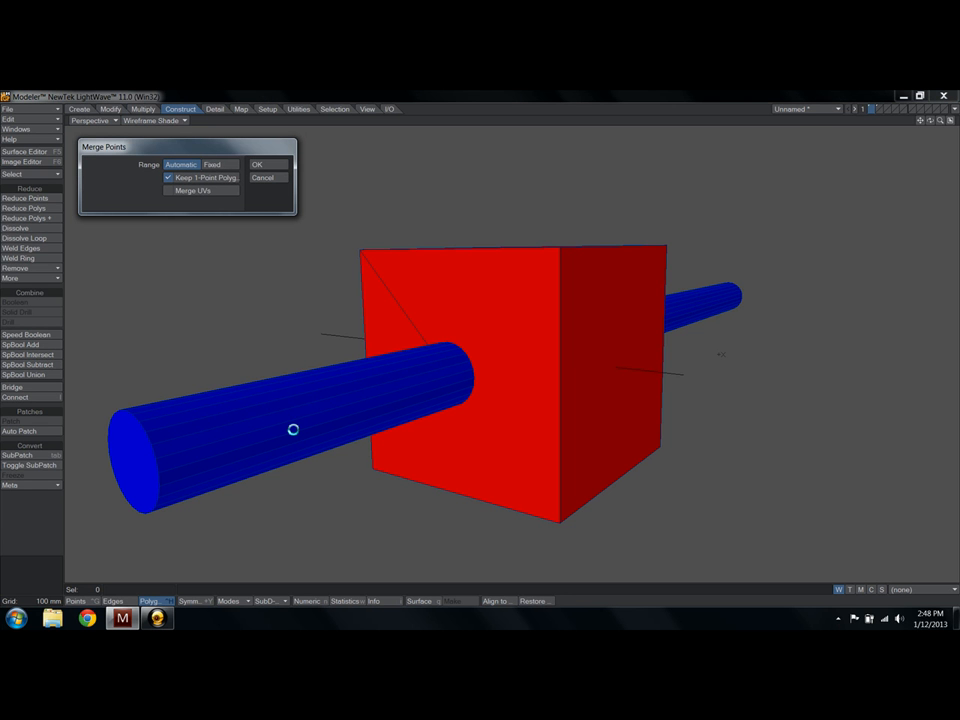
pyautogui.moveTo(296, 432)
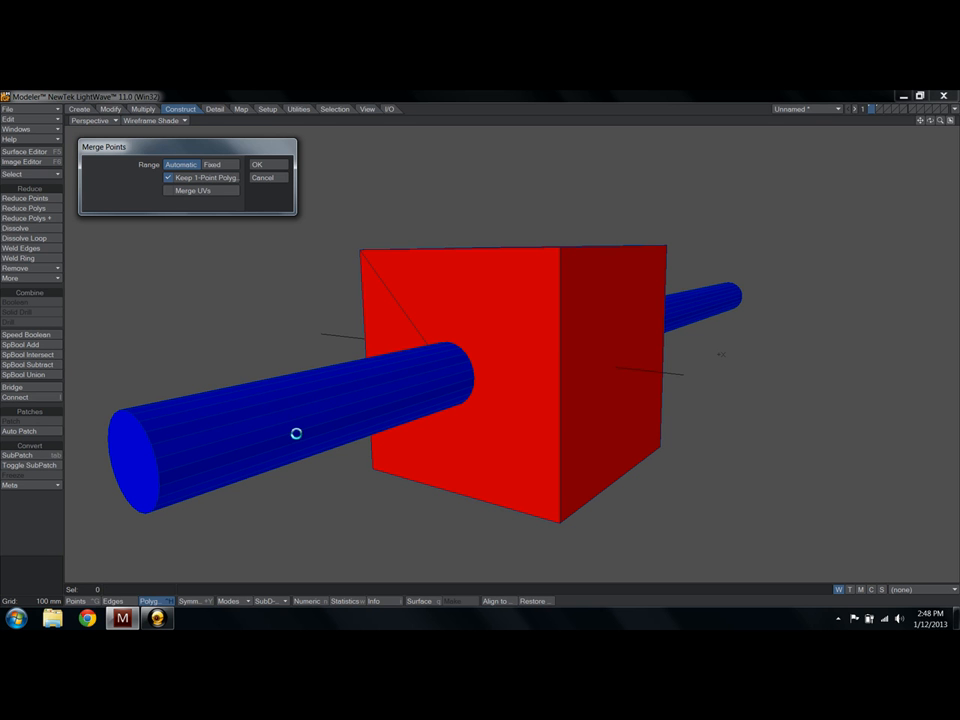
pyautogui.click(212, 164)
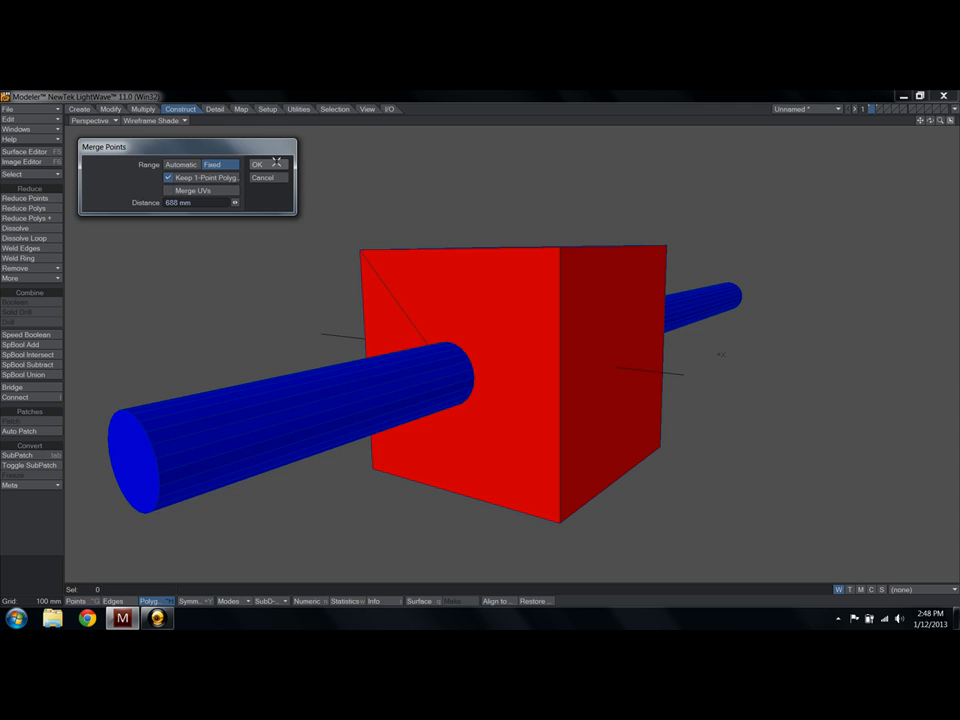
pyautogui.click(256, 164)
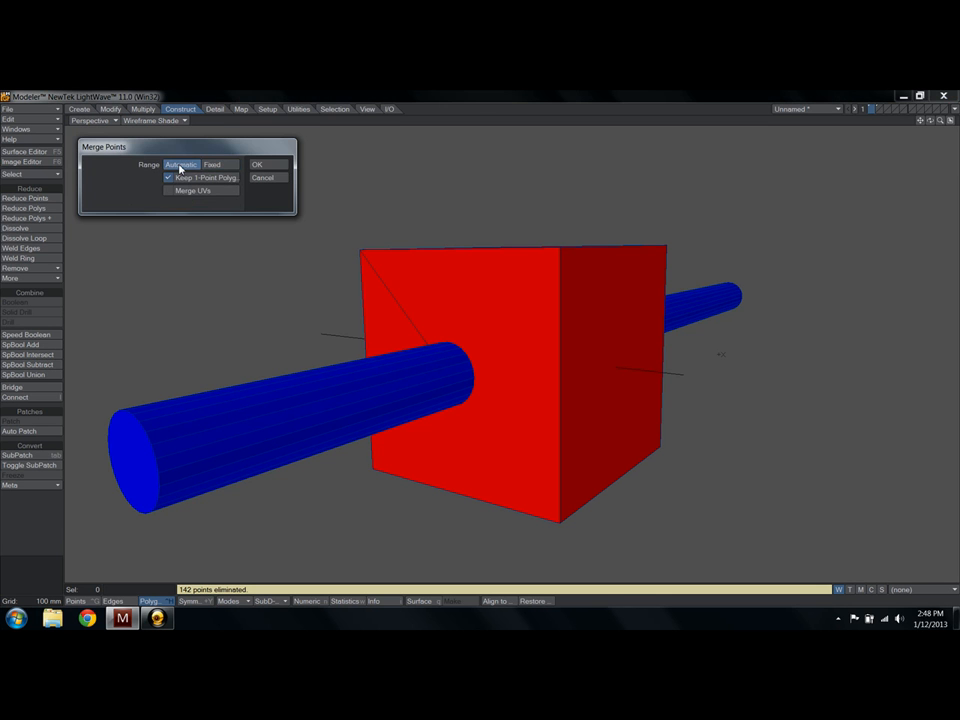
pyautogui.click(256, 164)
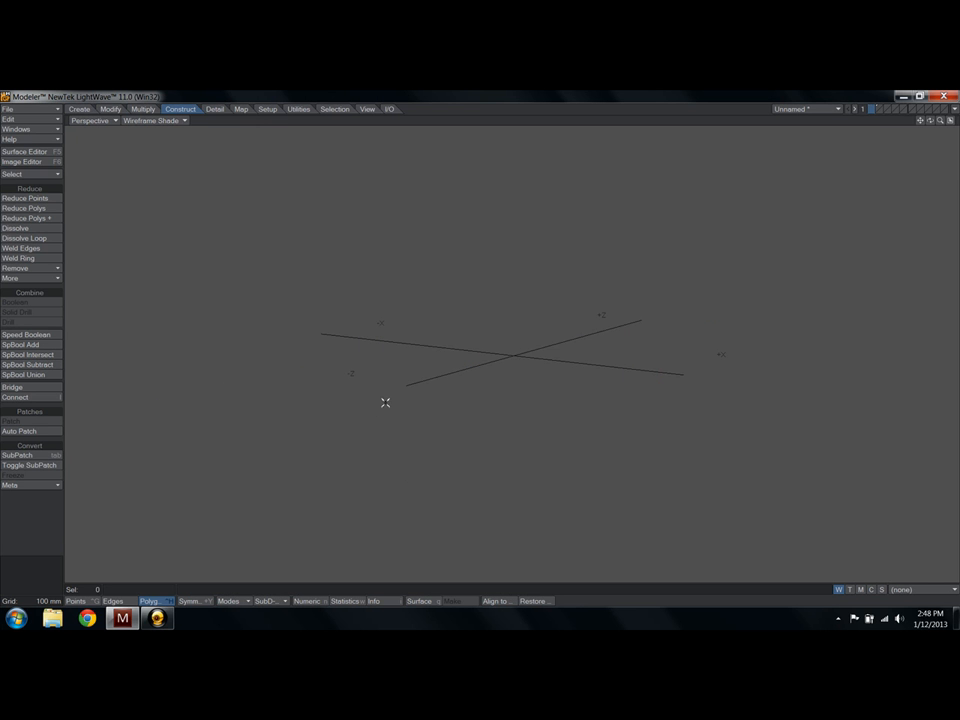
pyautogui.moveTo(392, 404)
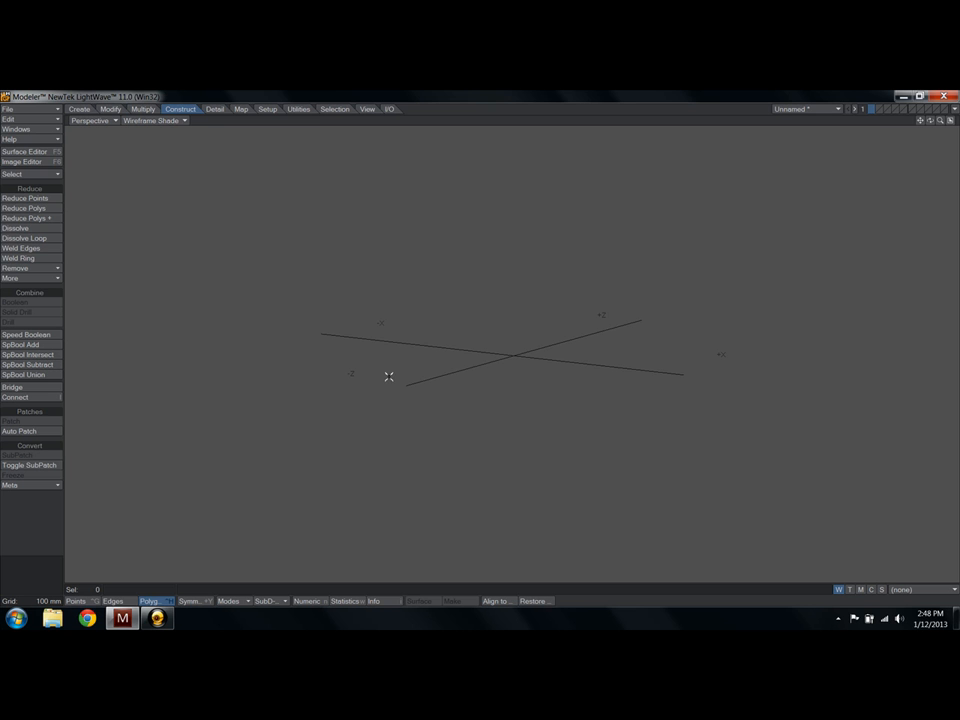
pyautogui.moveTo(430, 112)
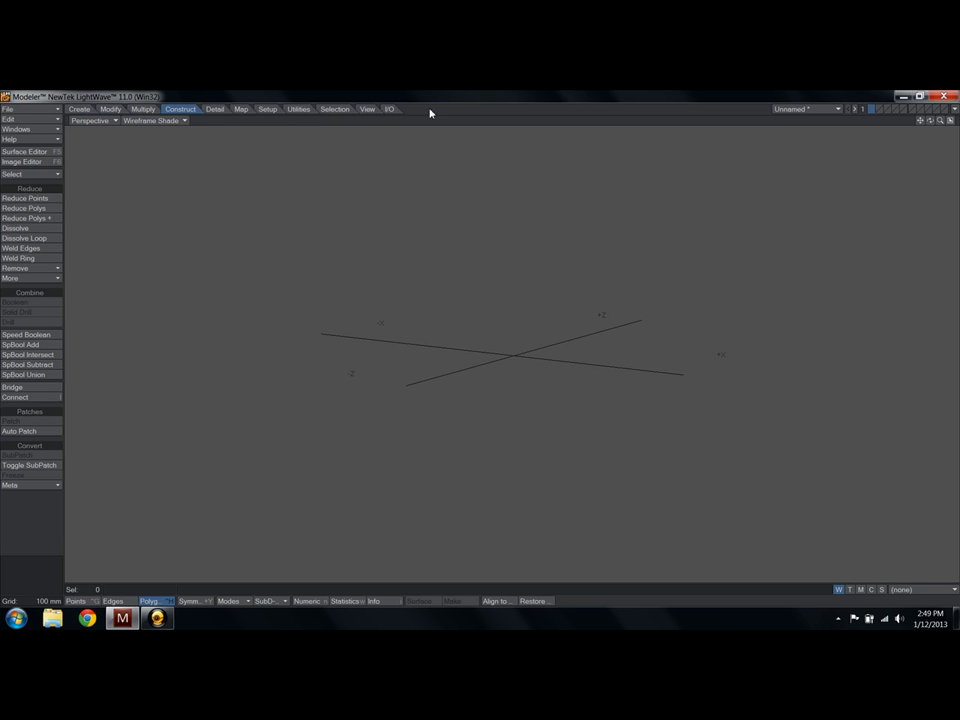
# Build a rounded-edge box in an empty layer and close its surface and numeric panels
pyautogui.click(80, 108)
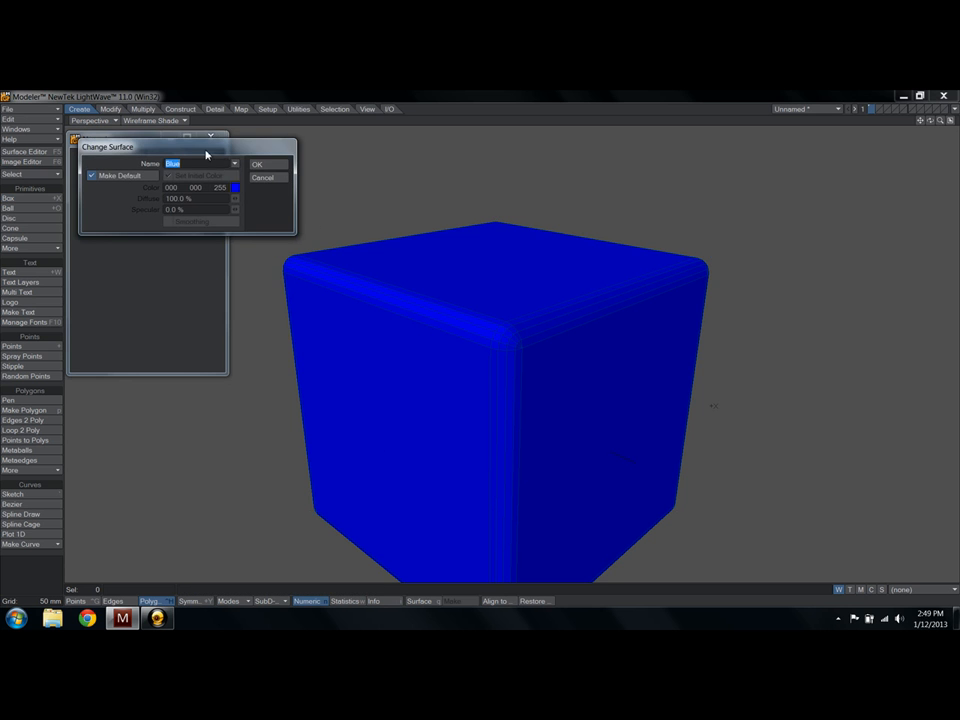
pyautogui.click(256, 164)
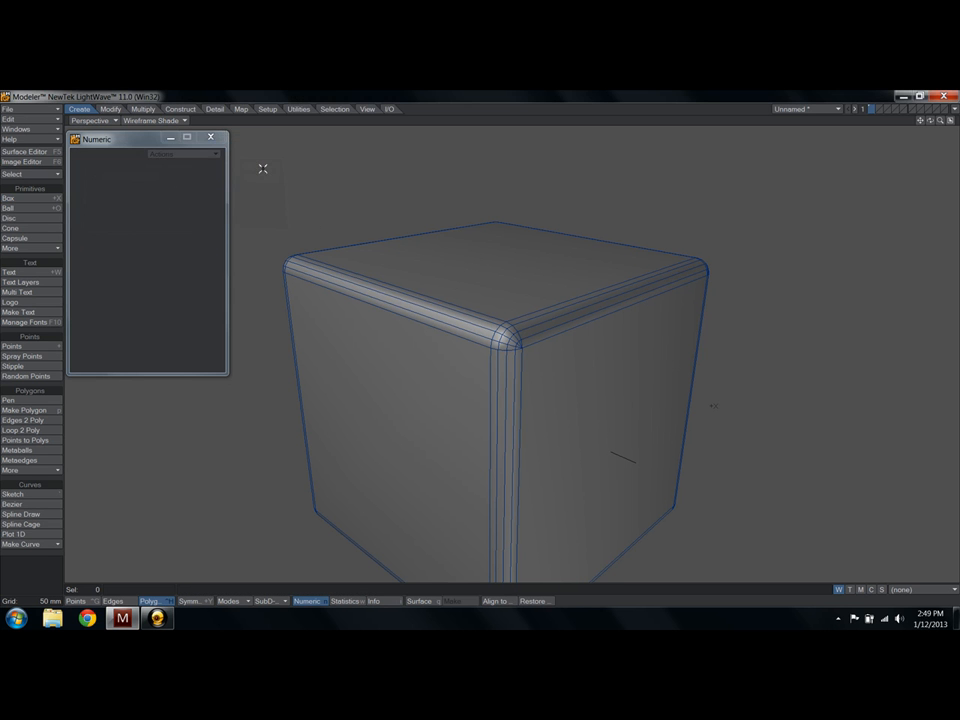
pyautogui.click(144, 120)
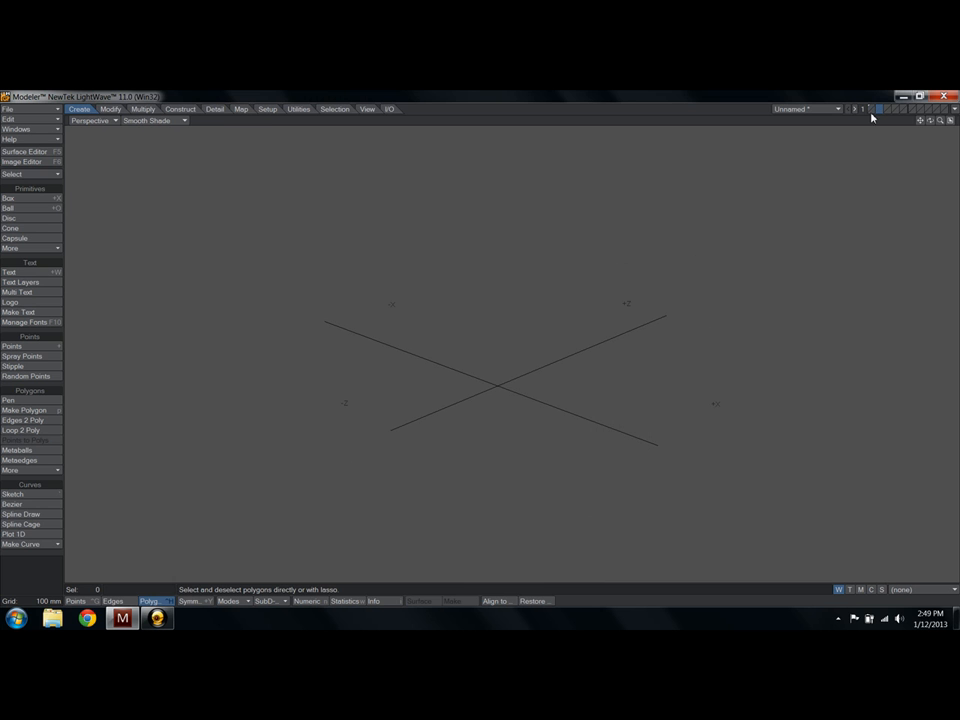
# From the Top view, draw a slot block across the cube's top edge
pyautogui.click(92, 120)
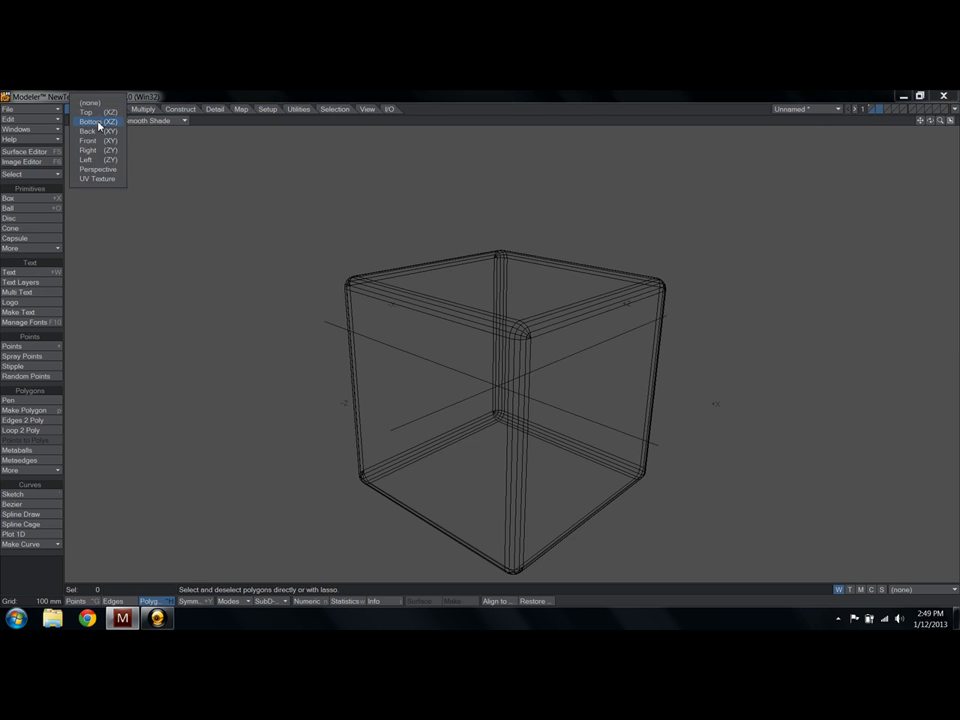
pyautogui.click(88, 112)
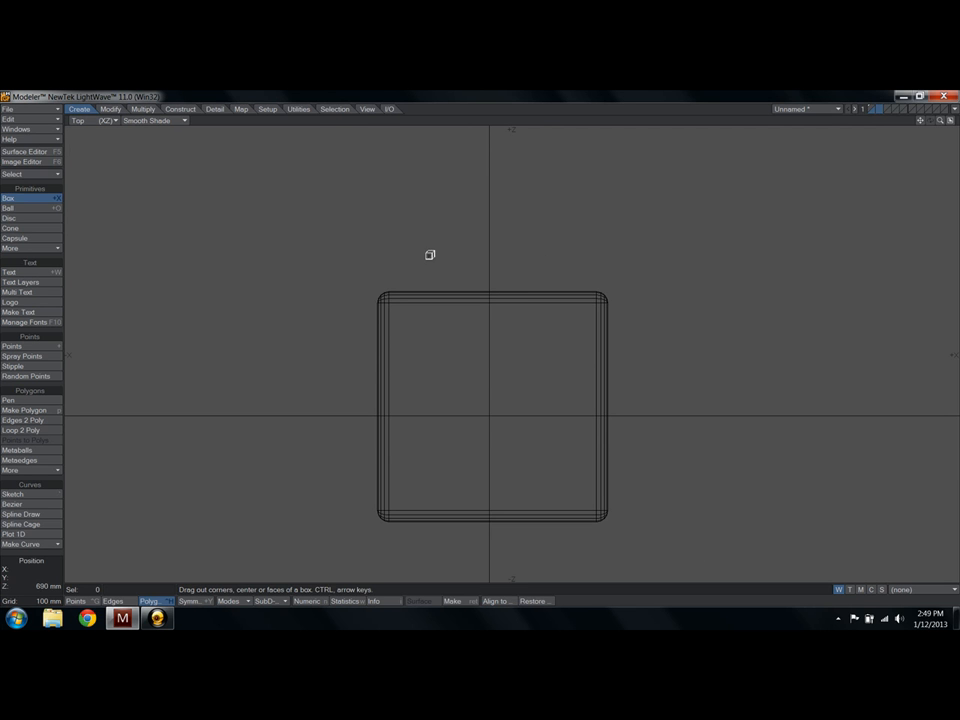
pyautogui.moveTo(428, 256); pyautogui.dragTo(556, 322)
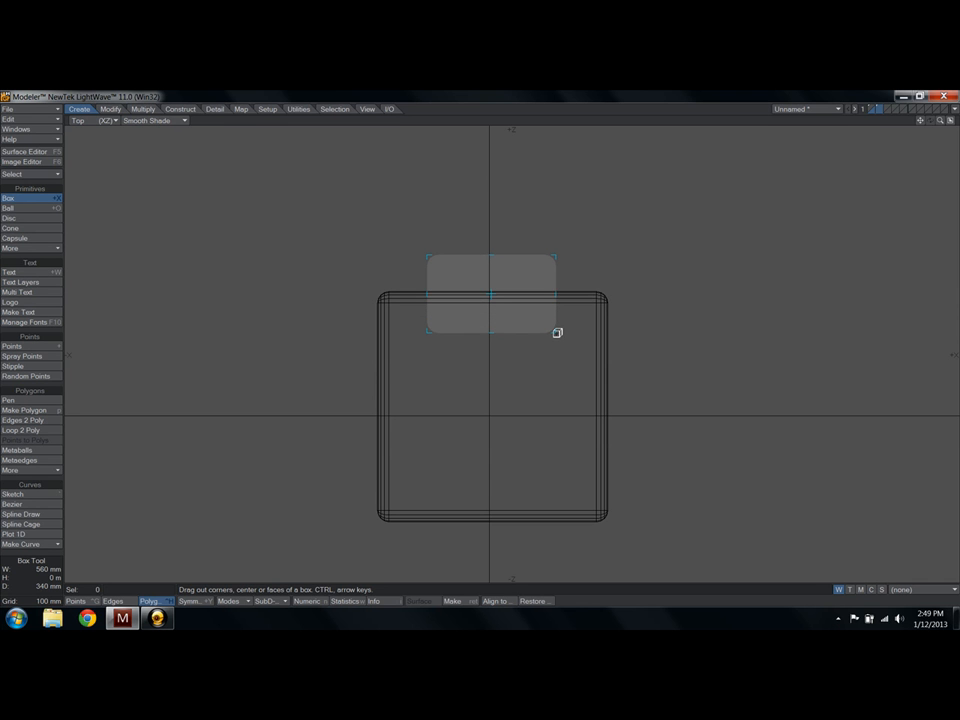
pyautogui.click(104, 120)
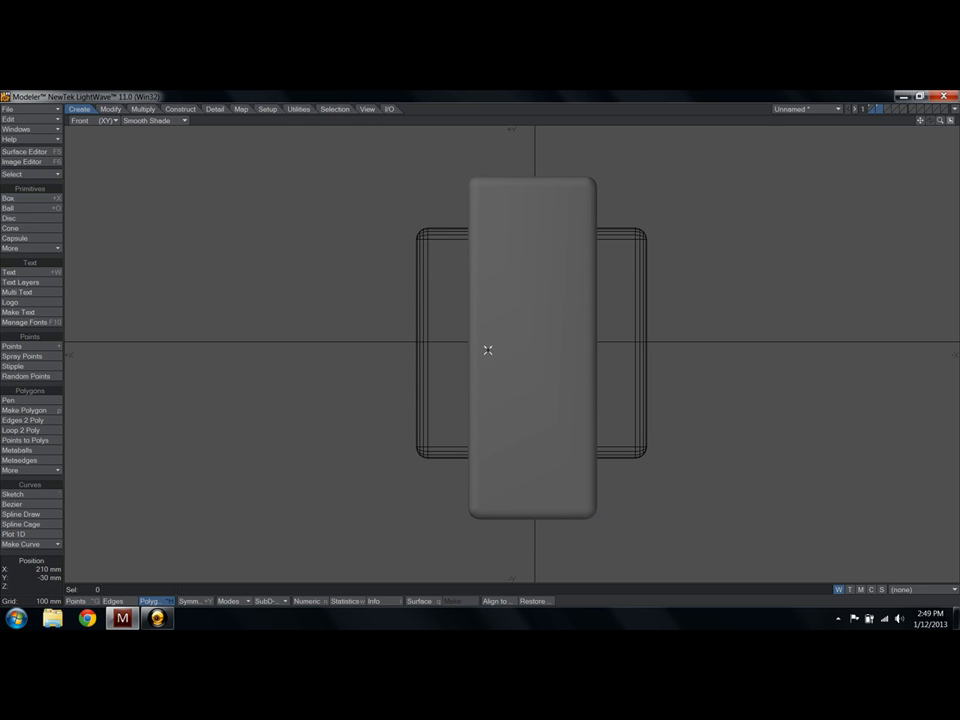
# Check the block in perspective, then from above move it onto the cube's top edge
pyautogui.click(90, 120)
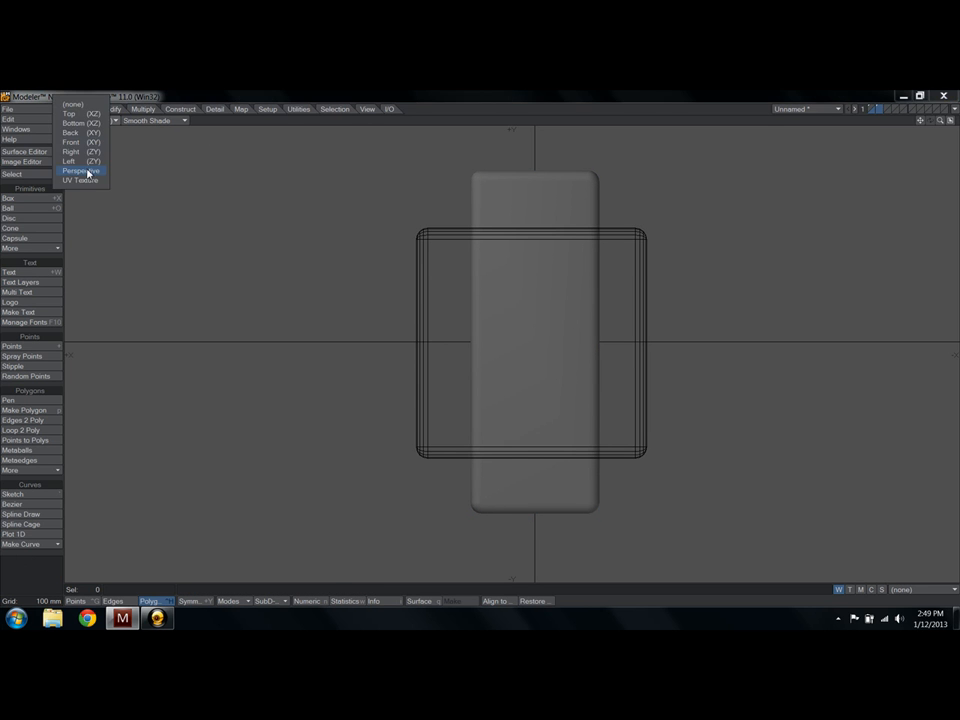
pyautogui.click(78, 170)
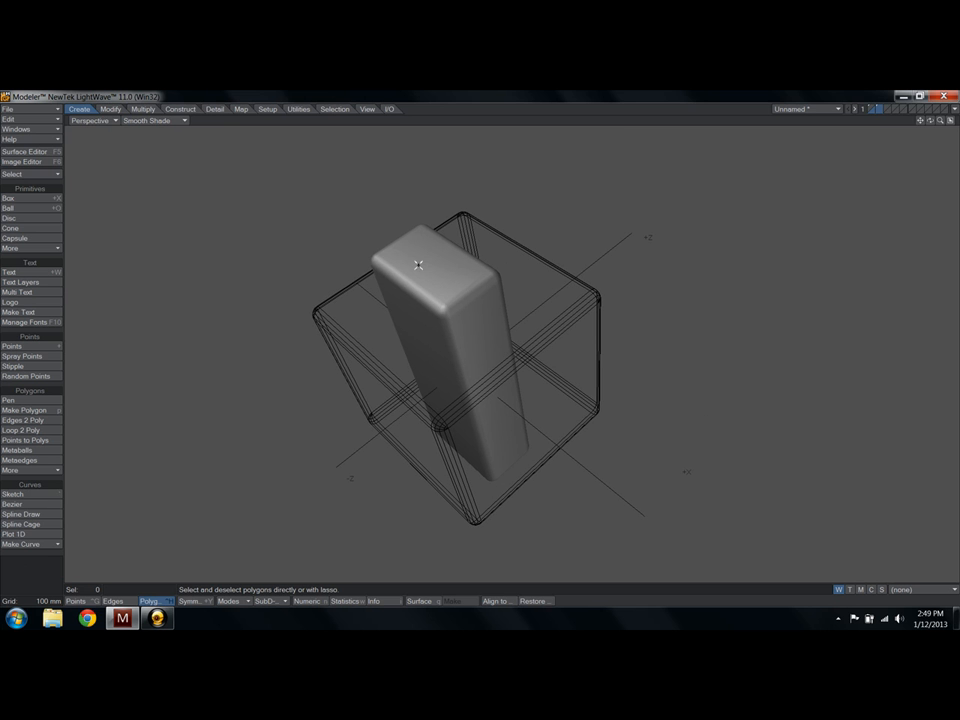
pyautogui.click(96, 120)
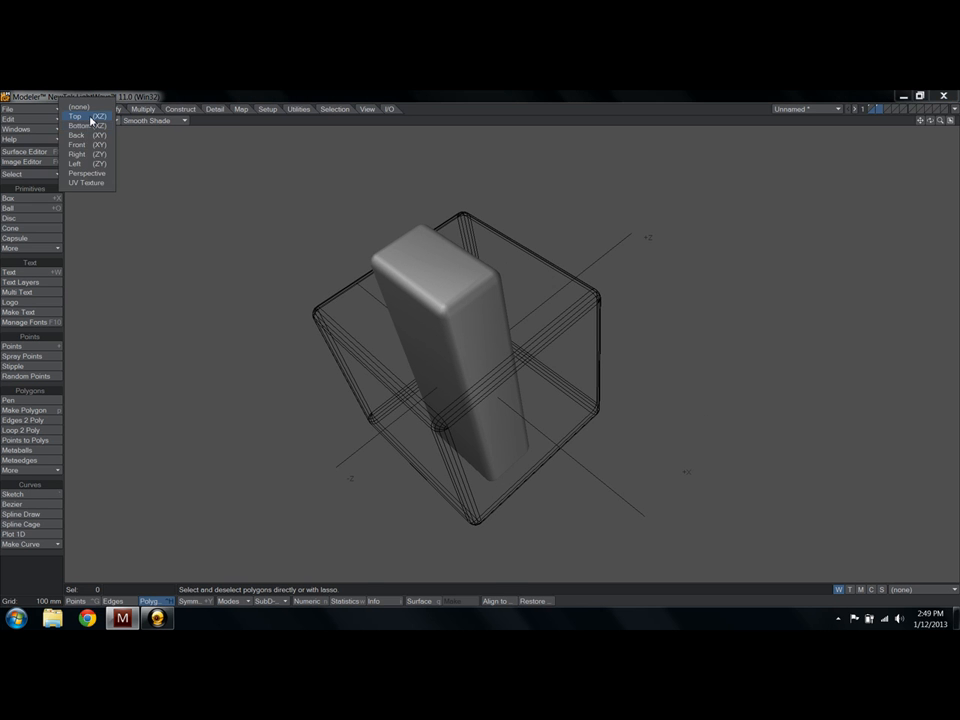
pyautogui.click(76, 116)
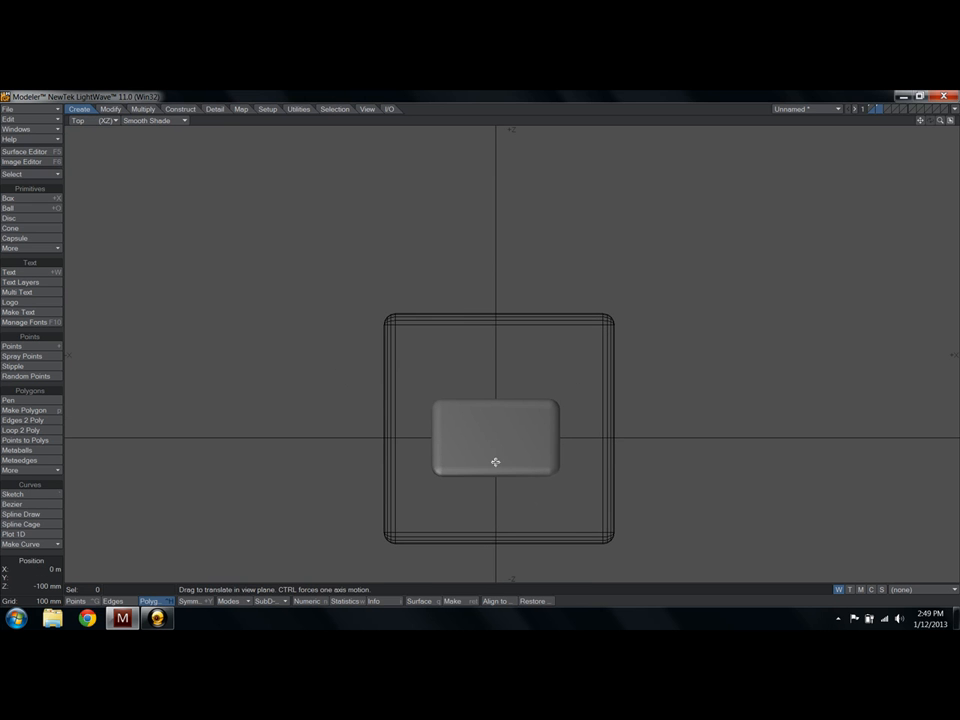
pyautogui.moveTo(496, 462); pyautogui.dragTo(496, 316)
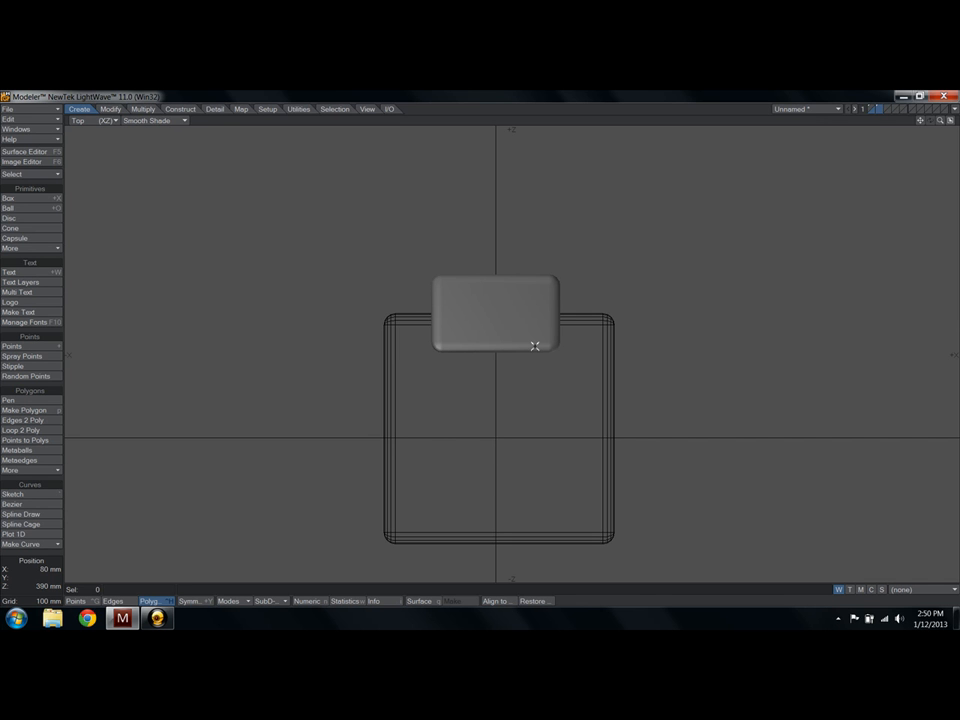
pyautogui.moveTo(292, 324)
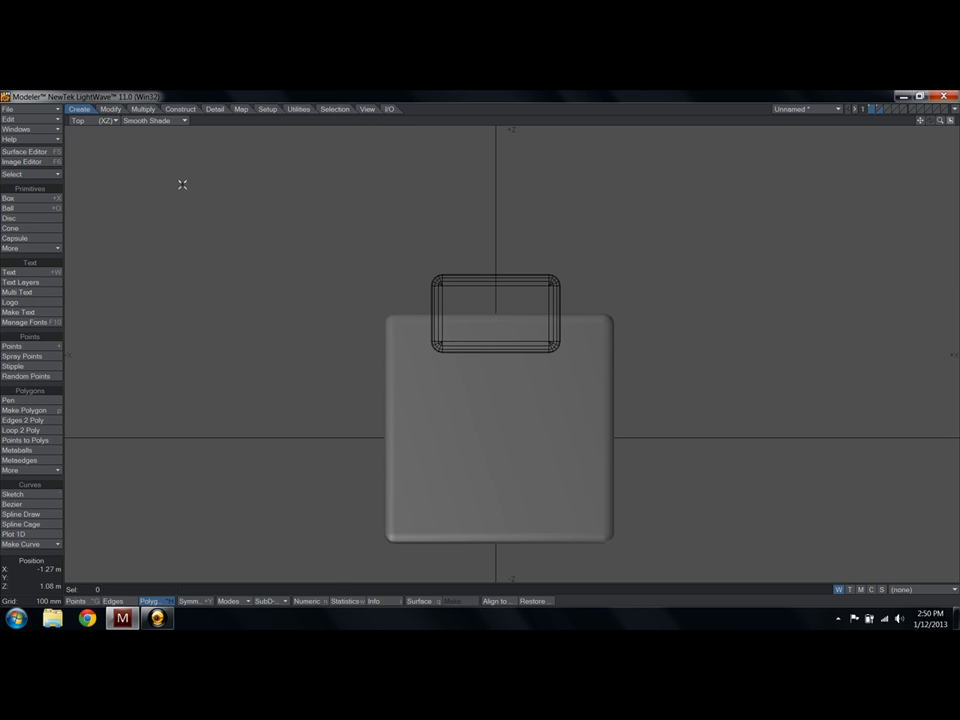
# Boolean Subtract the slot block from the cube, viewed in perspective
pyautogui.click(96, 120)
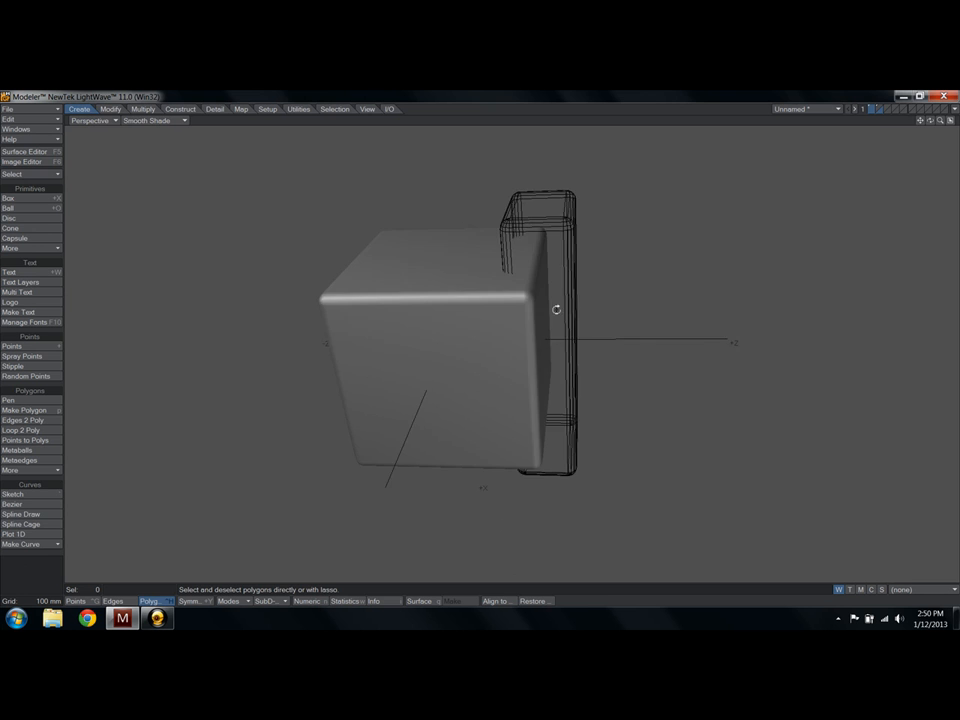
pyautogui.click(180, 108)
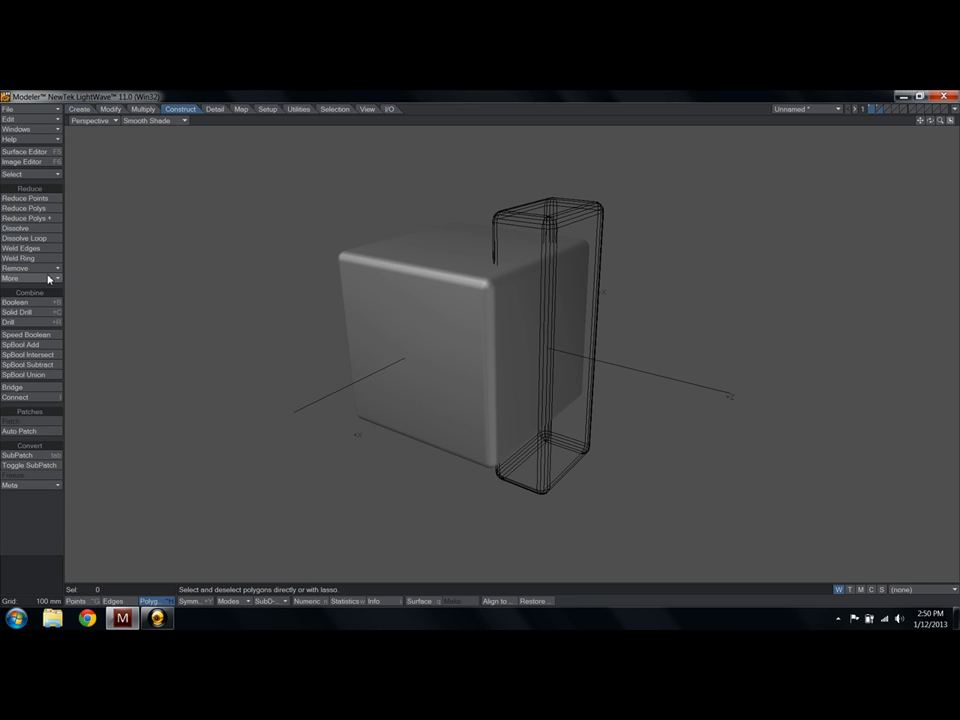
pyautogui.click(16, 302)
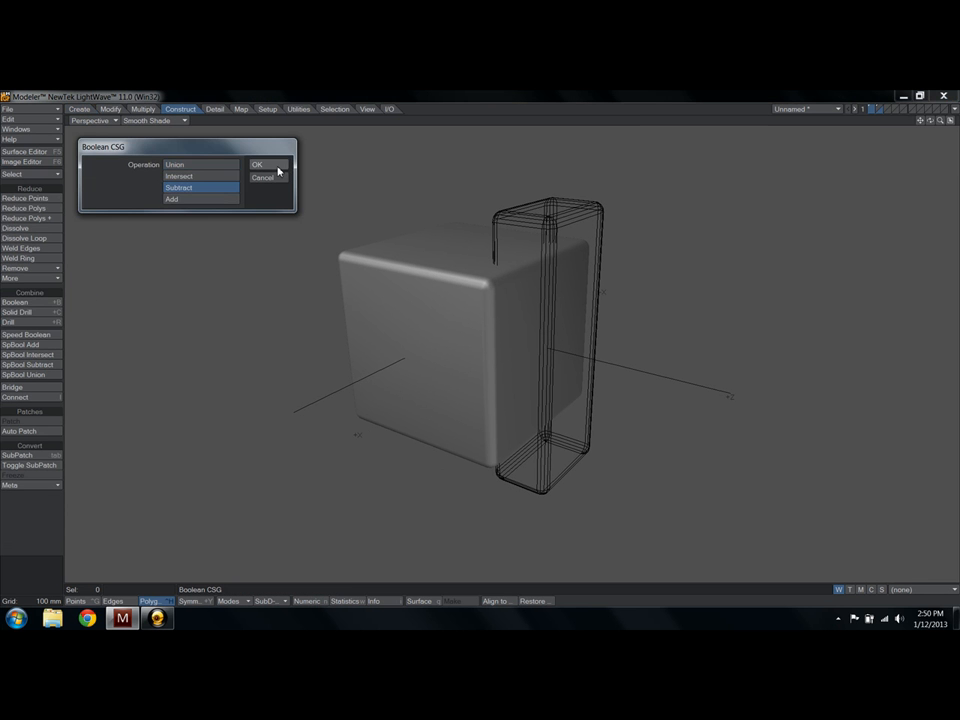
pyautogui.click(256, 164)
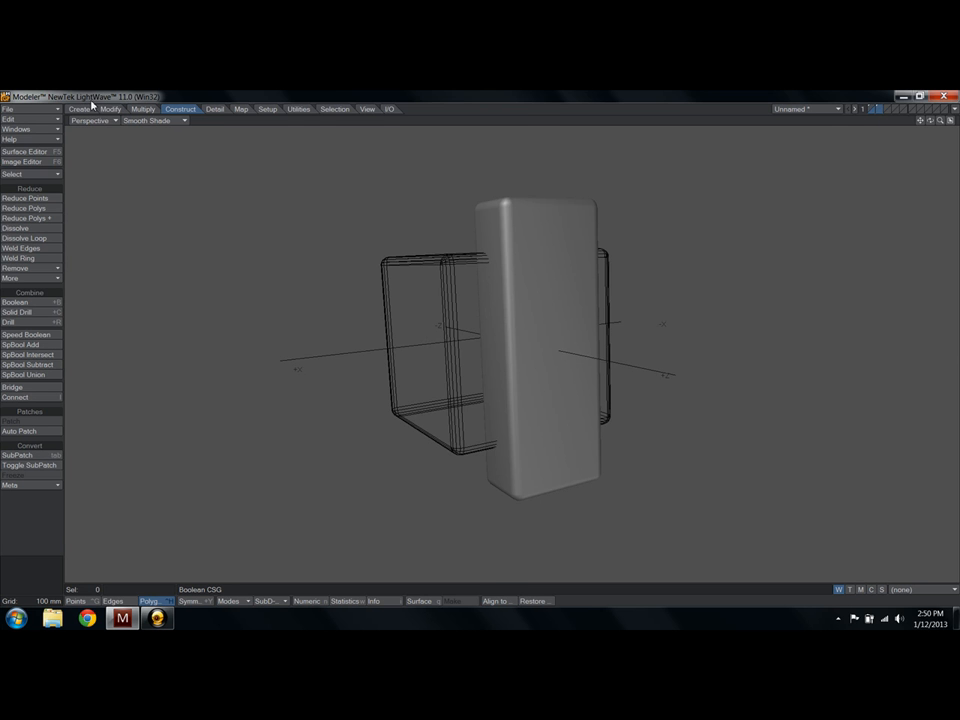
# Radial Array the slot block to all four sides and Boolean Subtract them from the cube
pyautogui.click(92, 120)
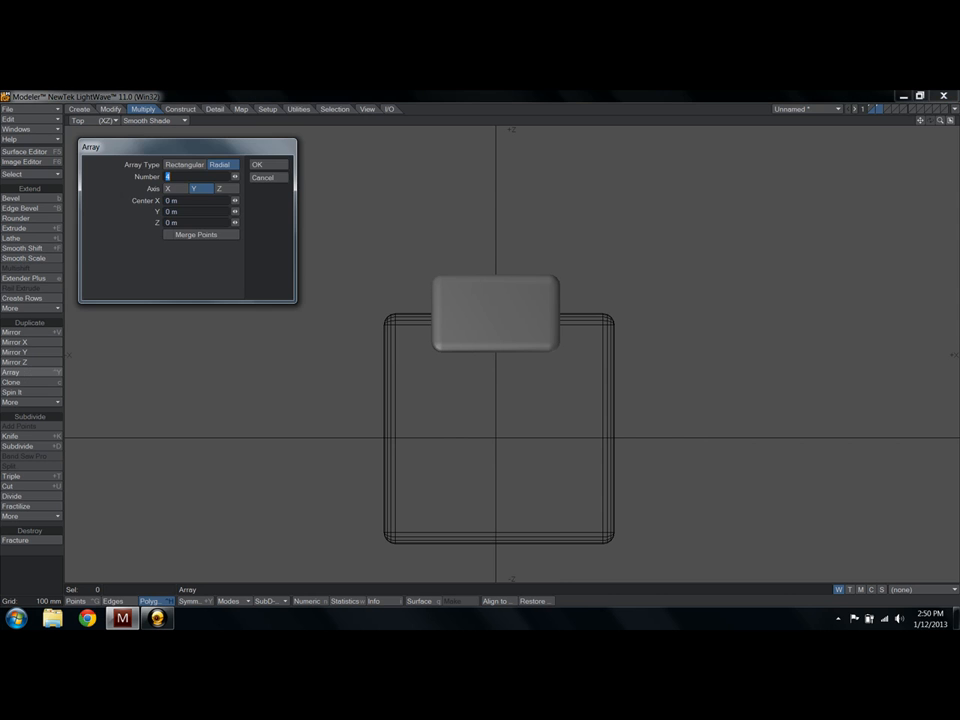
pyautogui.click(256, 164)
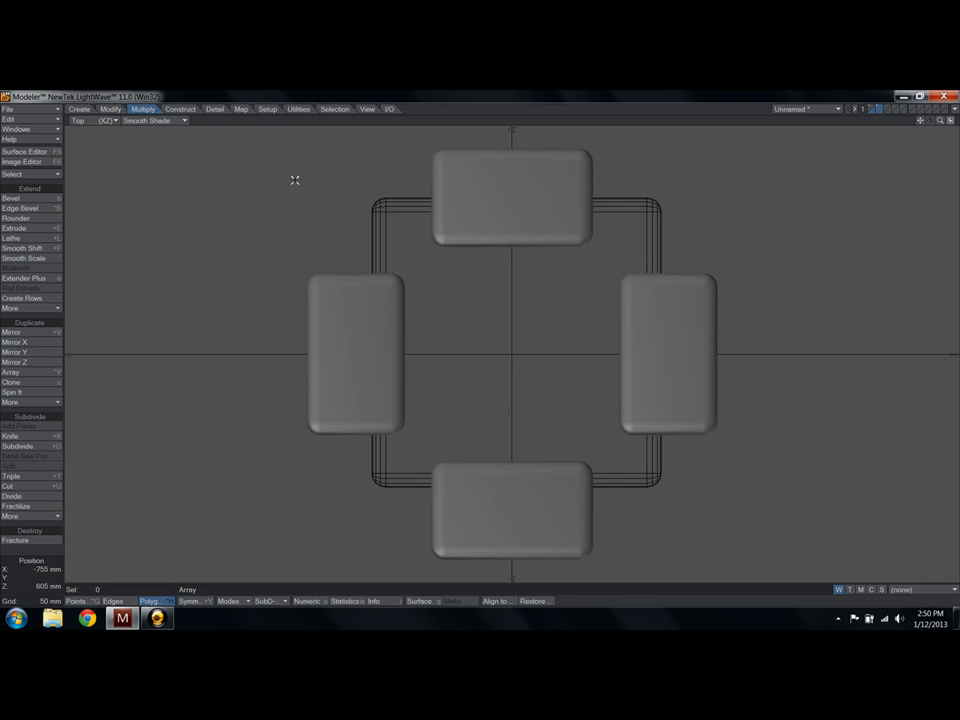
pyautogui.click(102, 120)
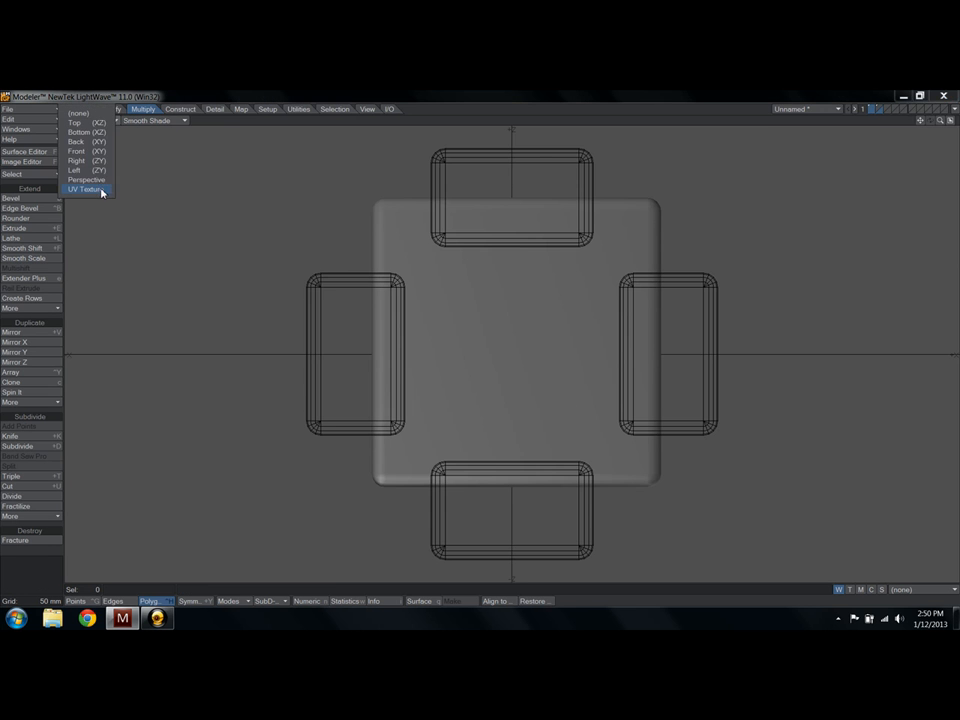
pyautogui.click(88, 180)
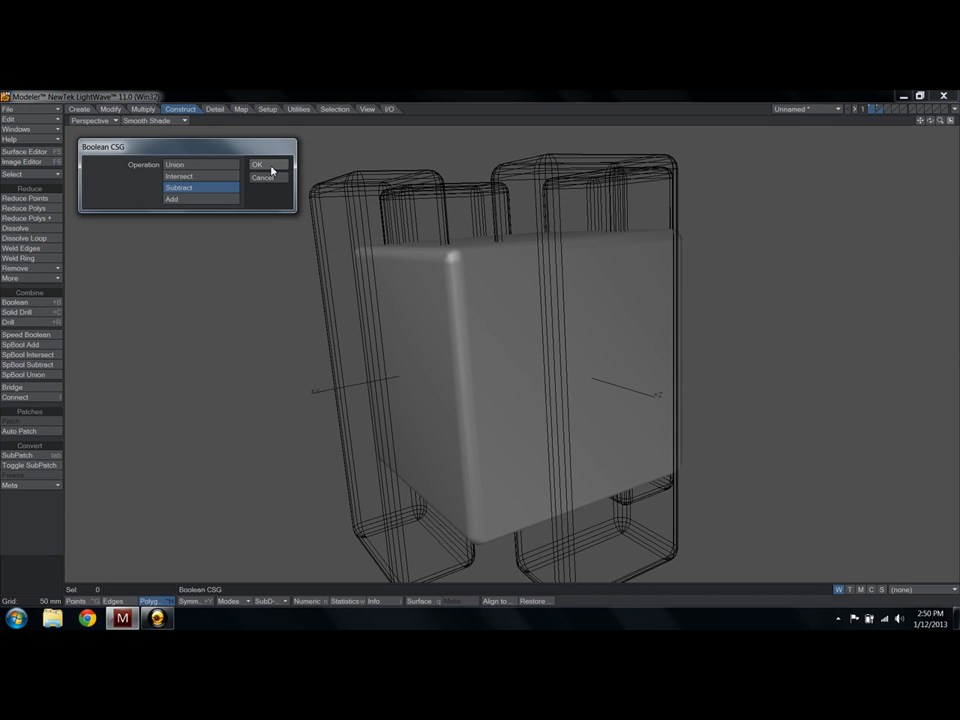
pyautogui.click(258, 164)
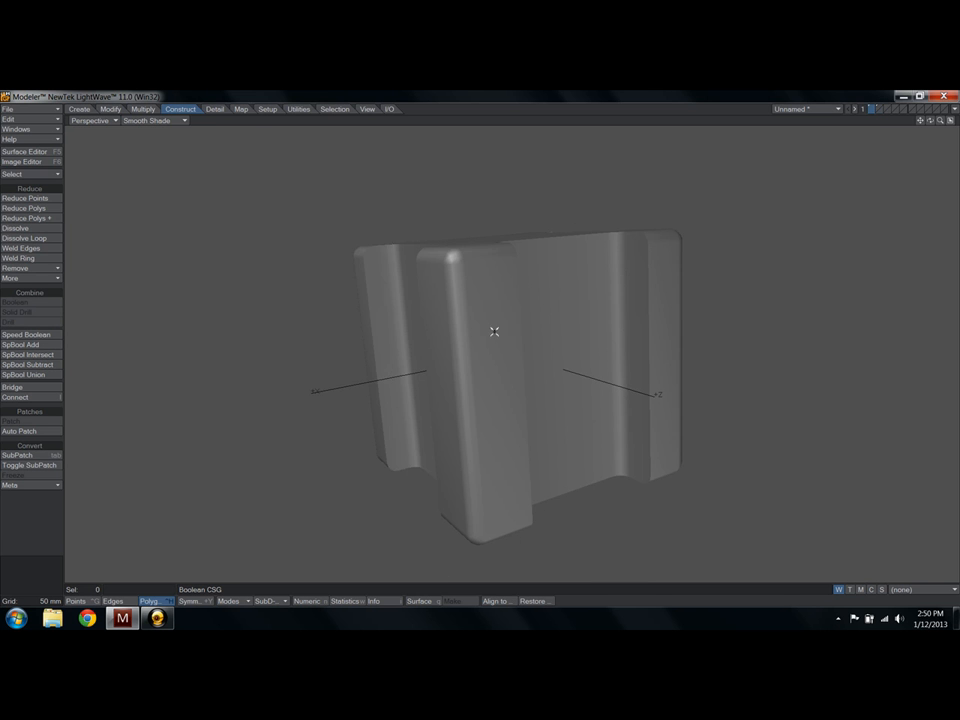
pyautogui.moveTo(494, 332); pyautogui.dragTo(528, 368)
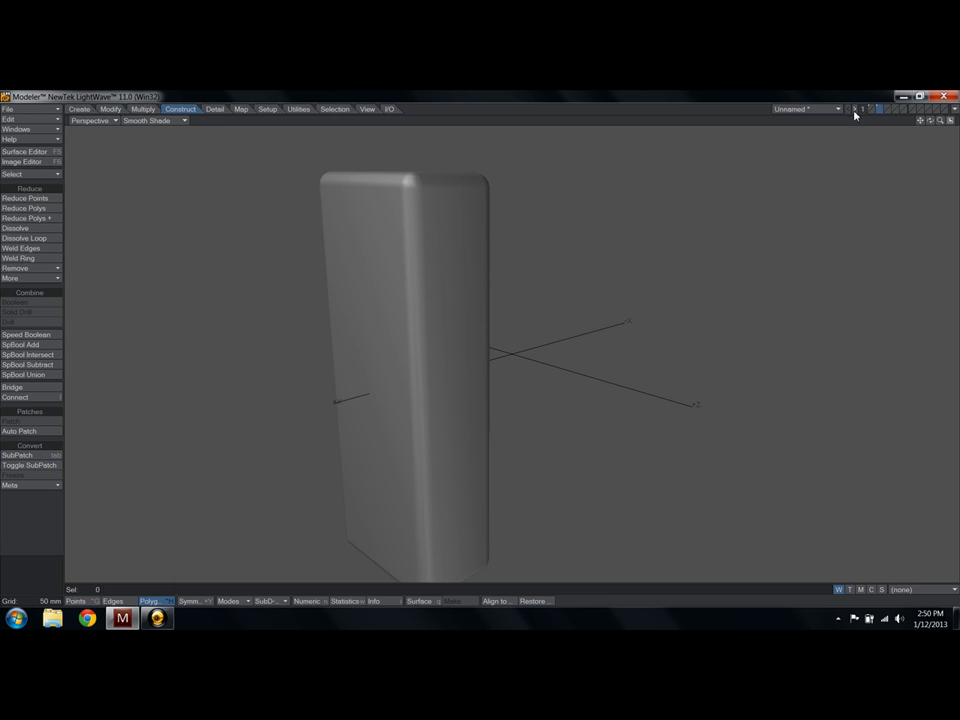
# With the cube as background, Array the long block across it, then swap layers so the cube is foreground
pyautogui.click(92, 120)
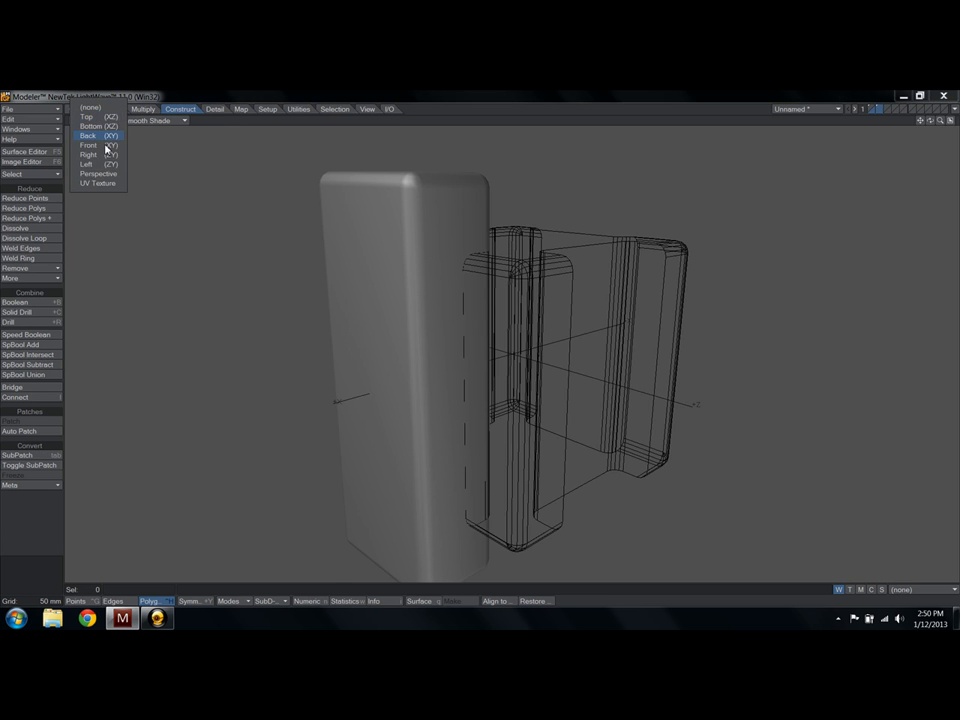
pyautogui.click(90, 154)
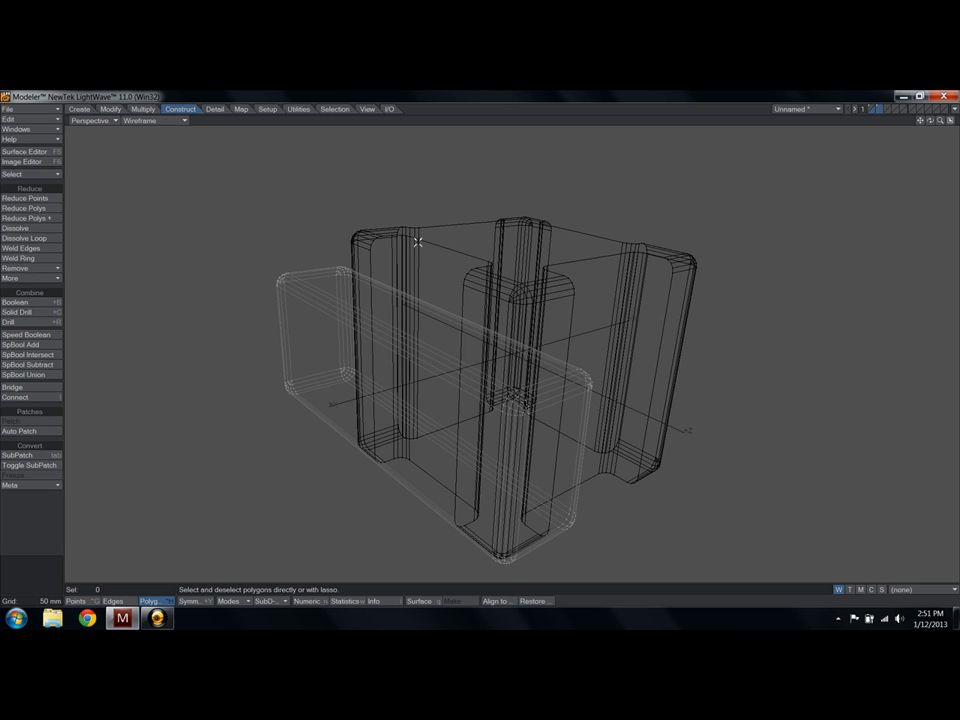
pyautogui.moveTo(300, 320)
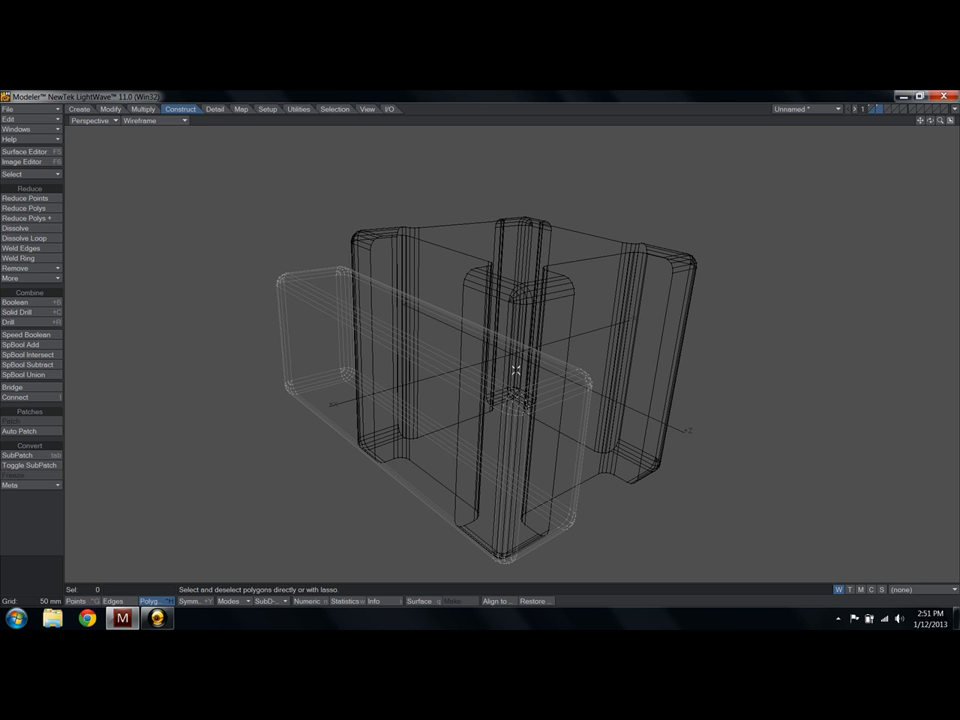
pyautogui.click(144, 108)
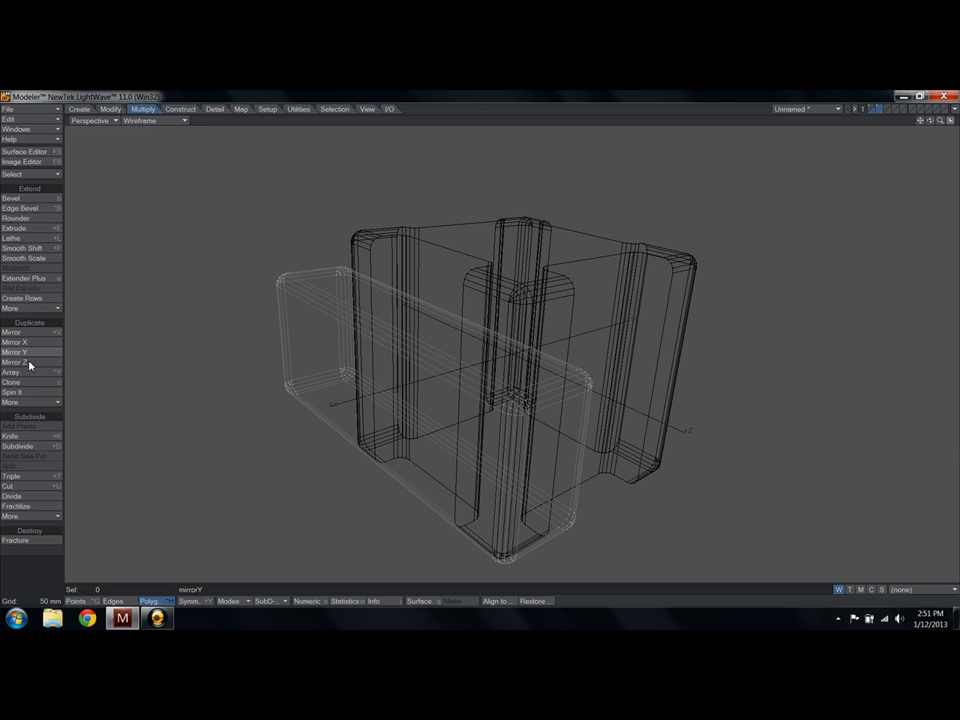
pyautogui.click(12, 370)
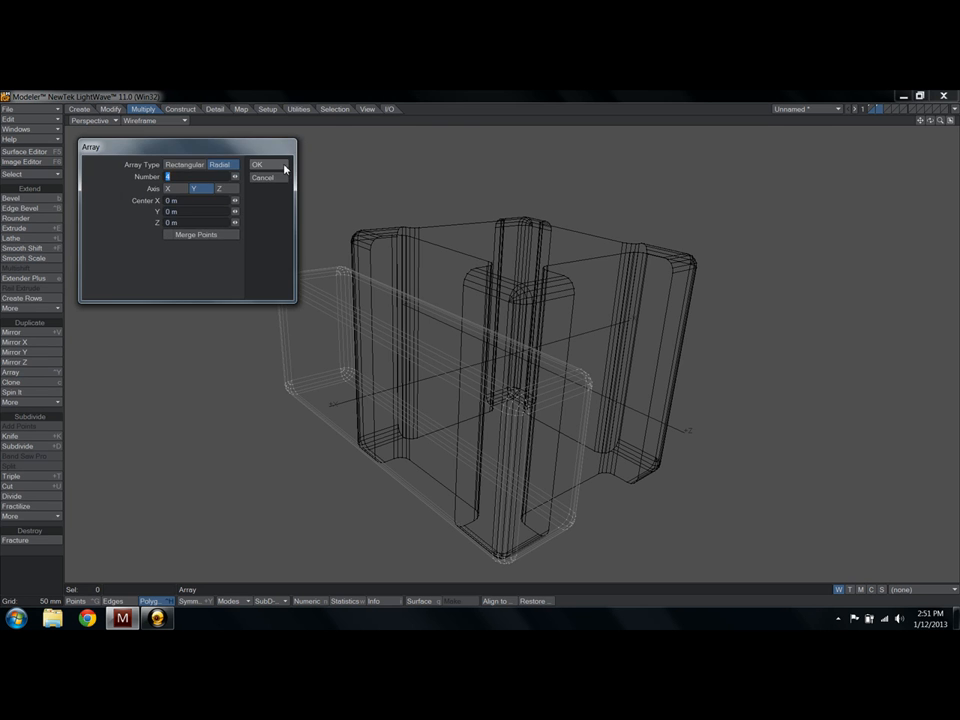
pyautogui.click(256, 164)
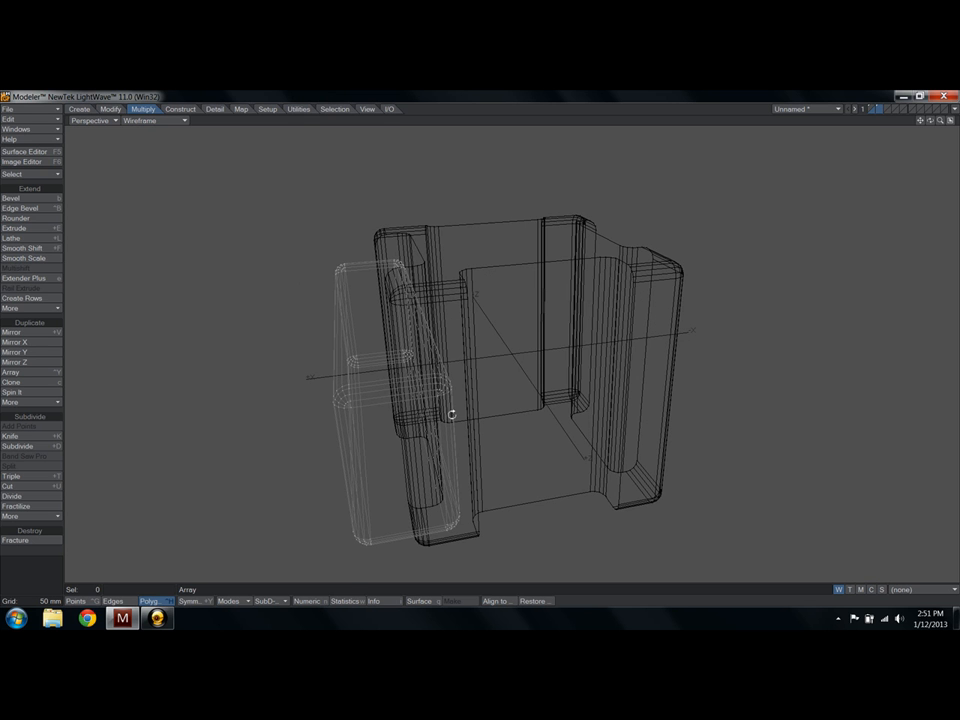
pyautogui.click(12, 332)
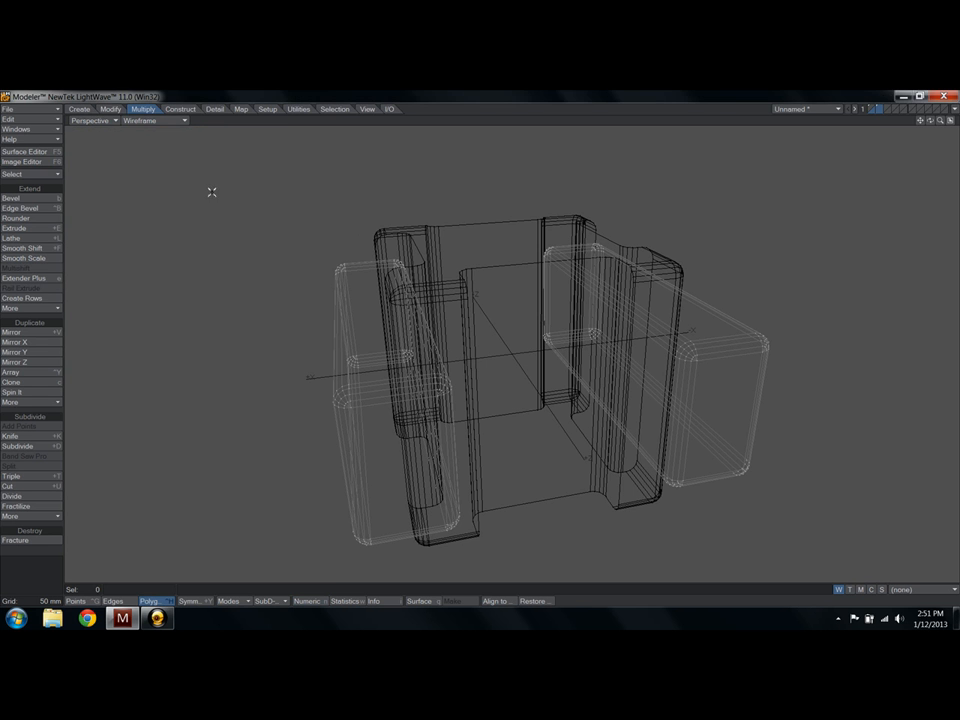
pyautogui.click(150, 120)
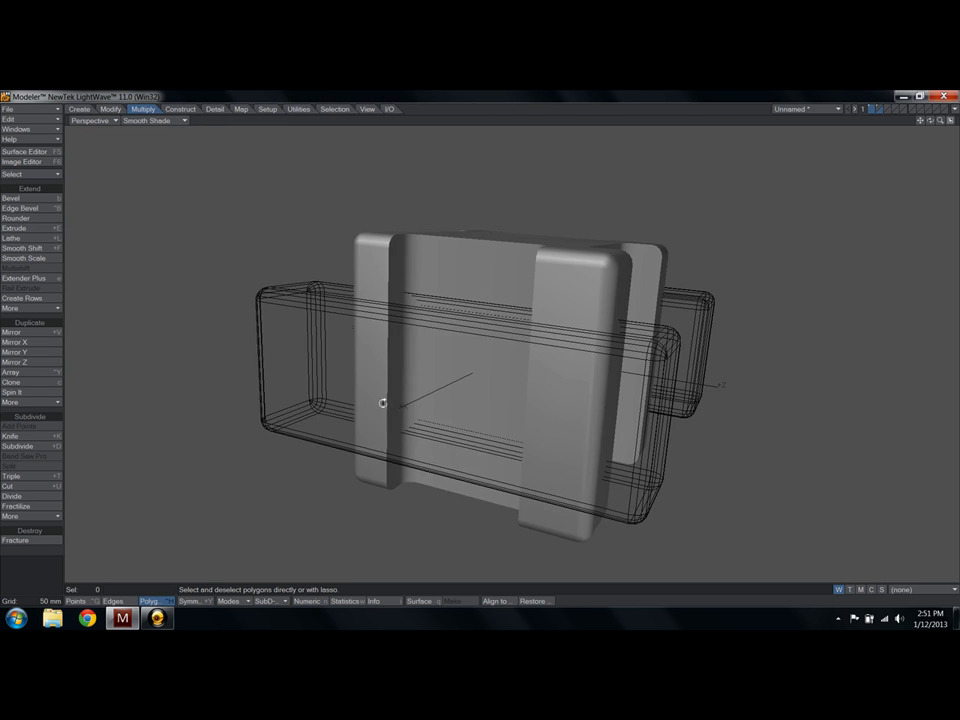
# Inspect the cut on the grooved cube before mirroring the long block
pyautogui.click(182, 108)
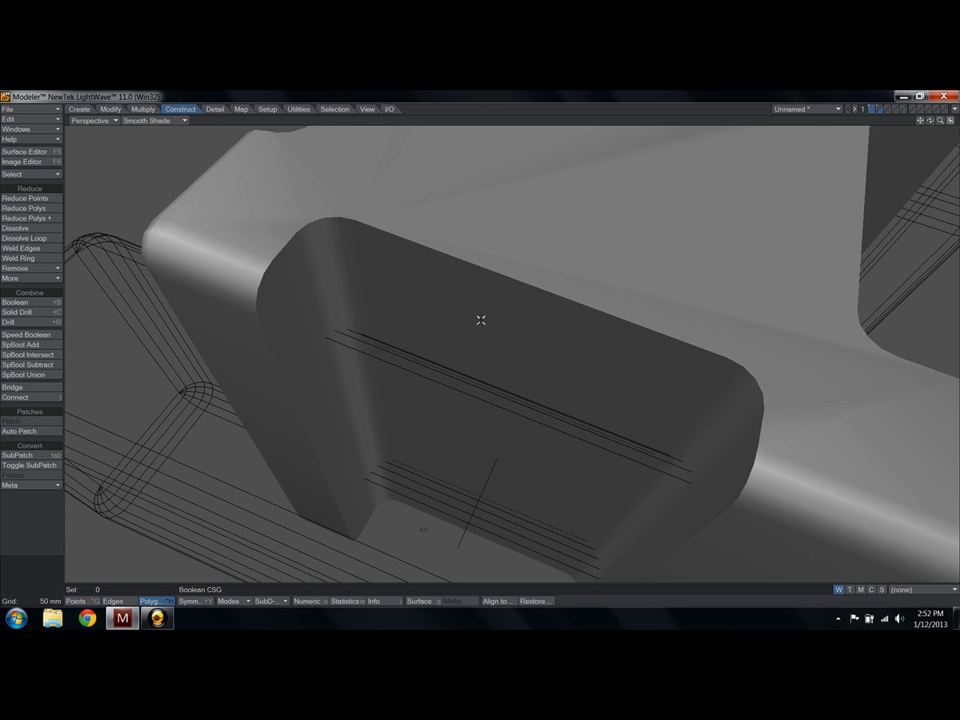
pyautogui.moveTo(482, 320); pyautogui.dragTo(512, 374)
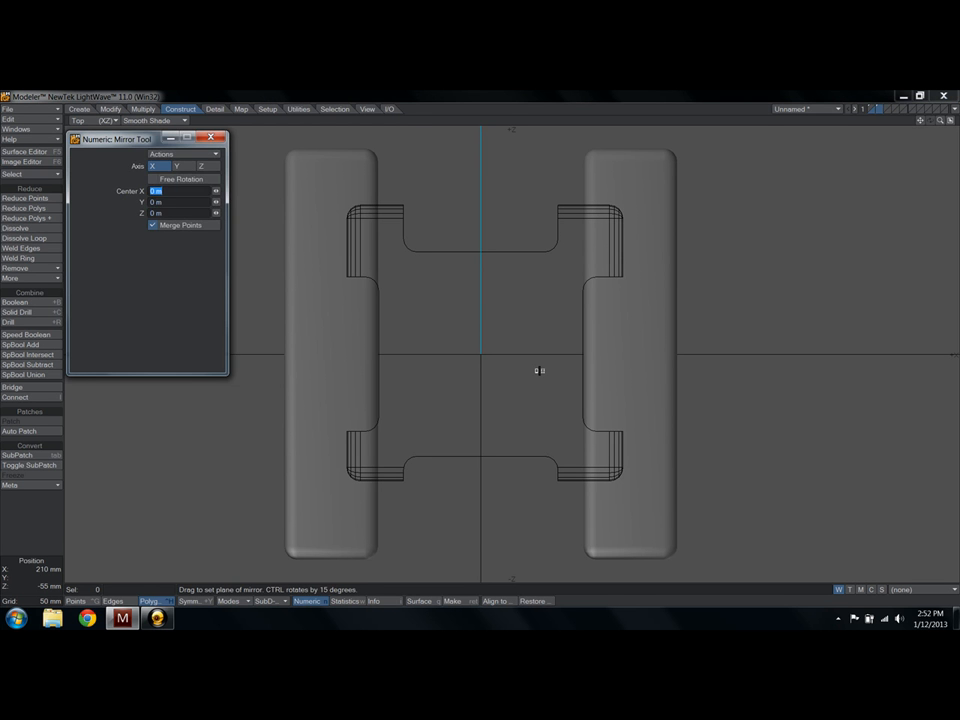
# Boolean-subtract the mirrored long blocks from the cube in wireframe view, carving recesses into both ends
pyautogui.click(96, 120)
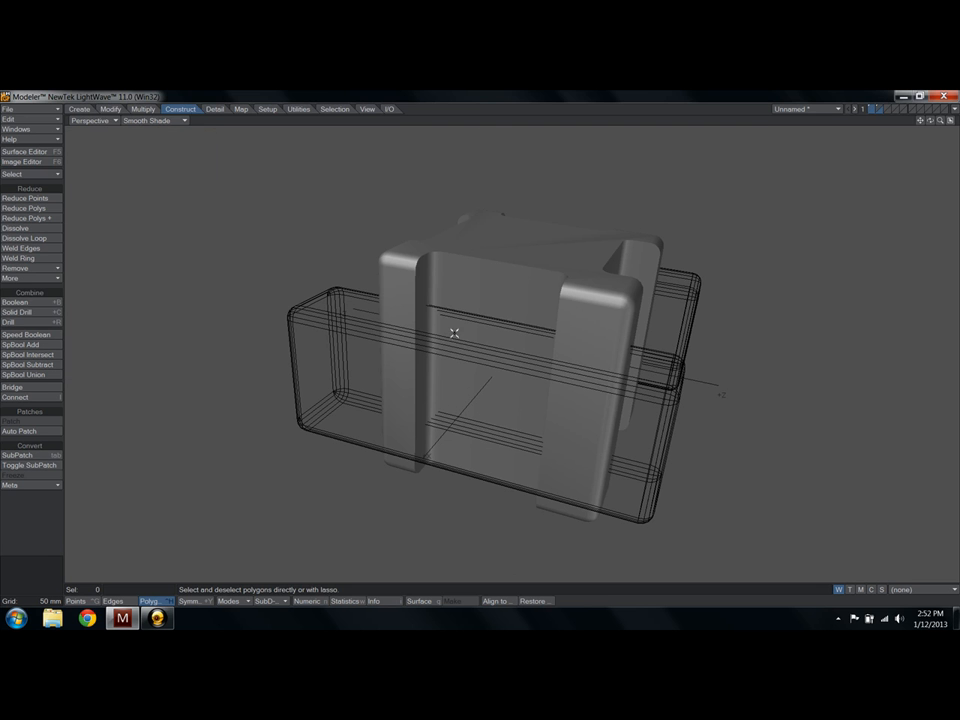
pyautogui.click(14, 302)
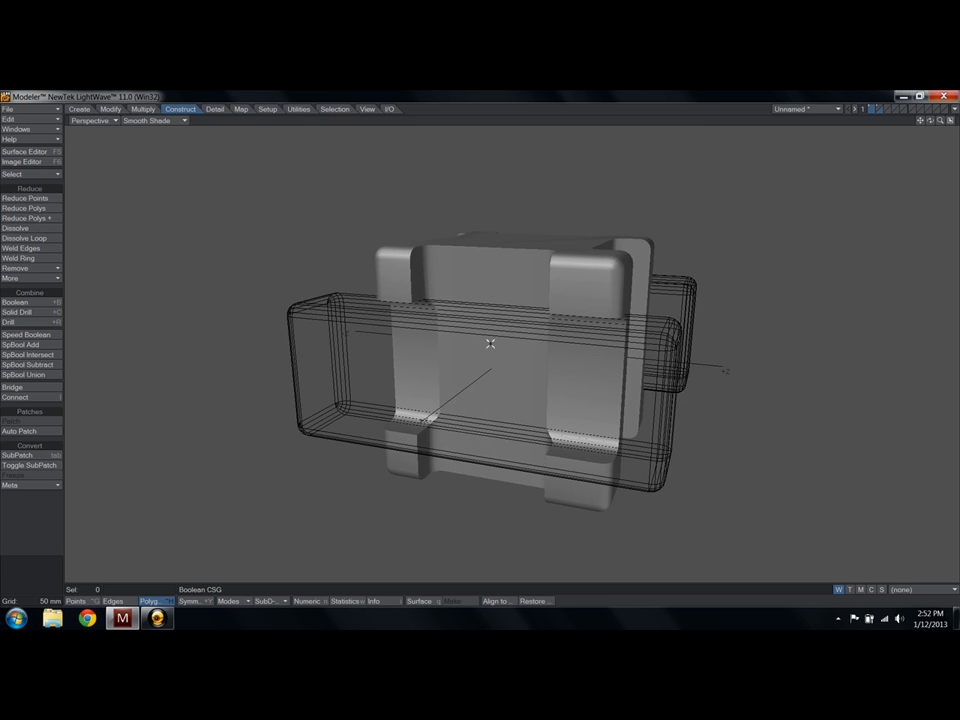
pyautogui.click(90, 120)
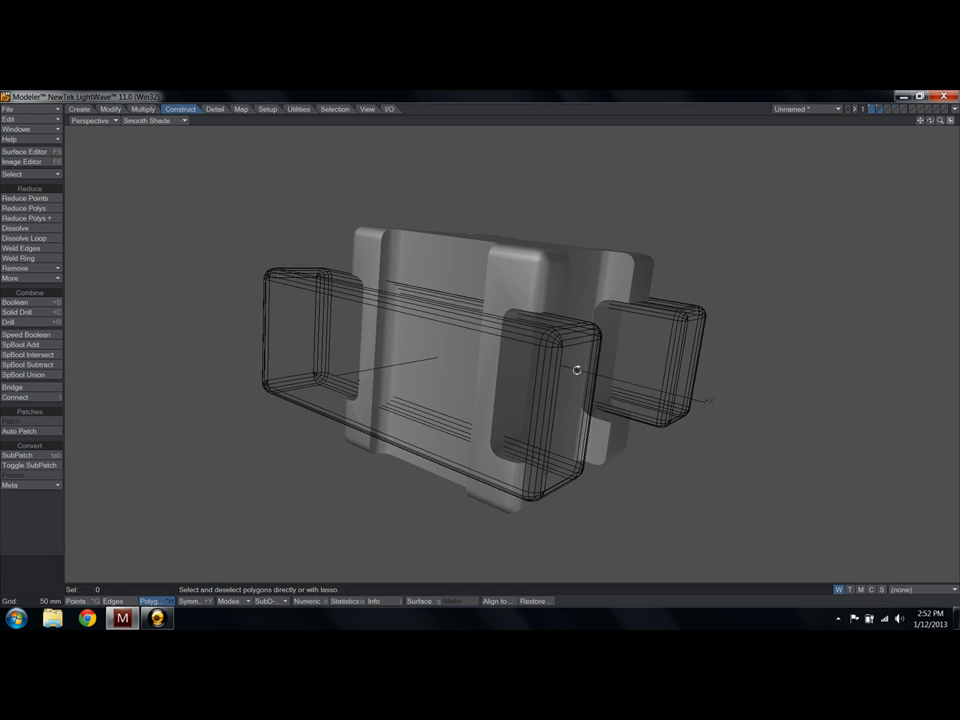
pyautogui.click(16, 312)
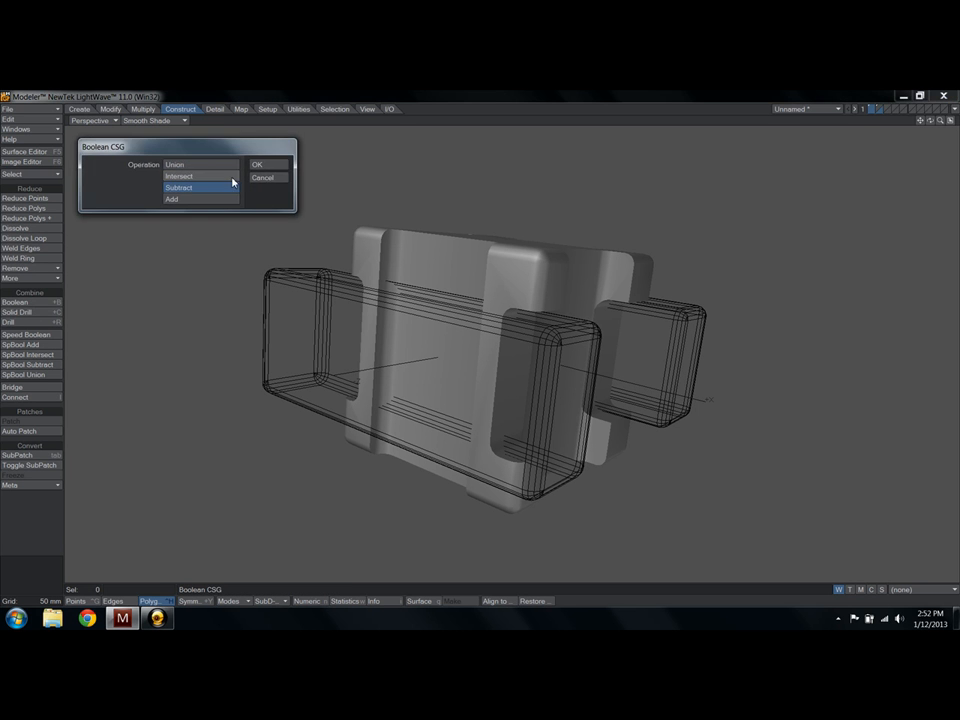
pyautogui.click(256, 164)
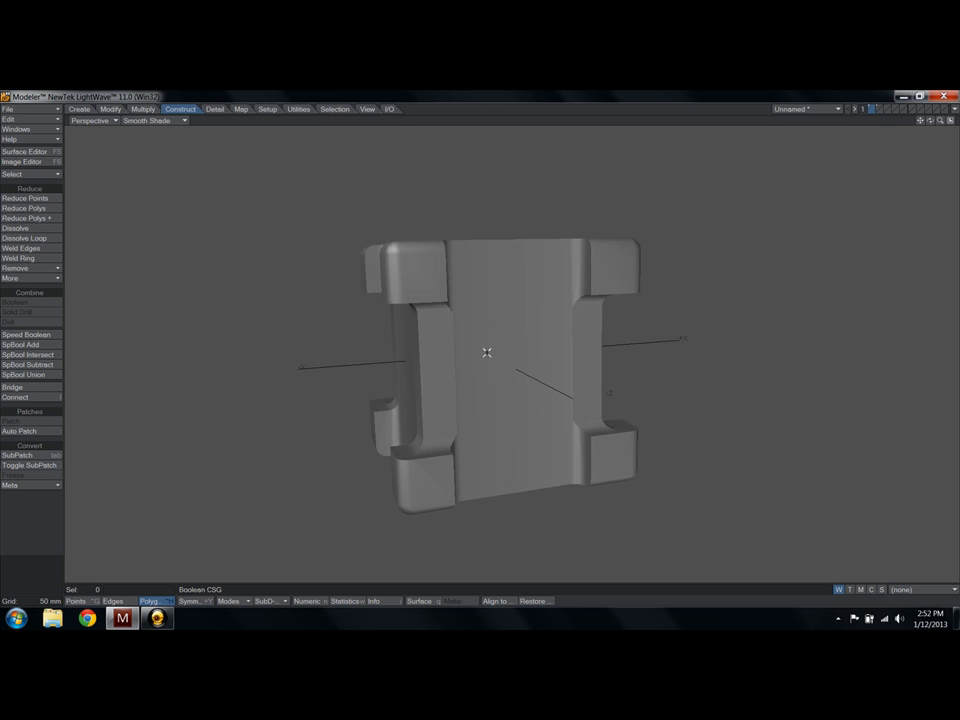
pyautogui.click(894, 108)
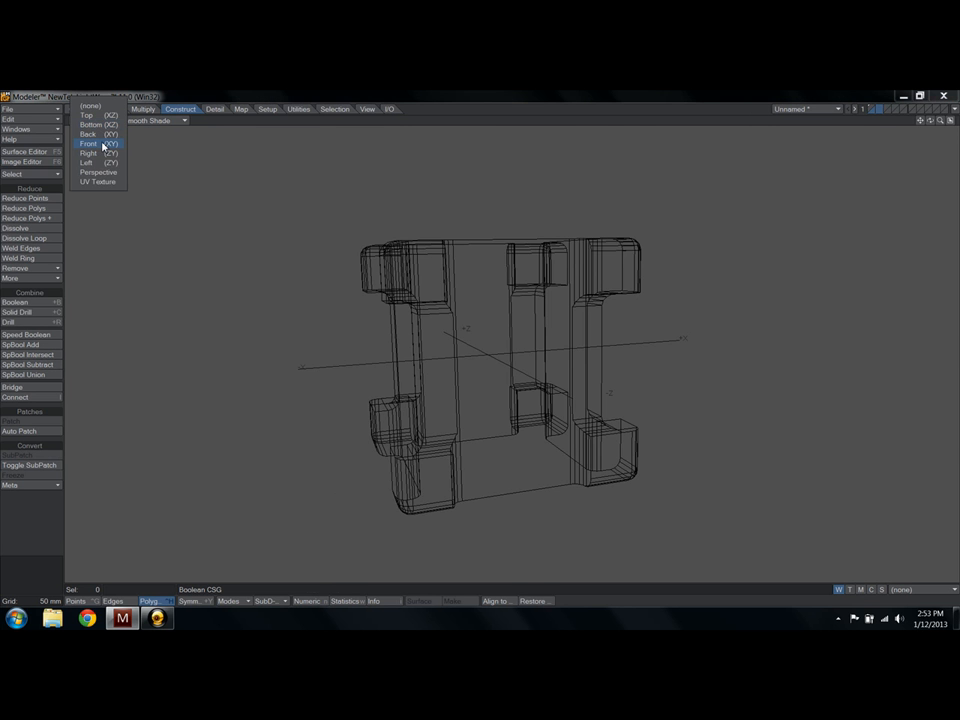
# Draw a disc centred on the cube in the Front view
pyautogui.click(90, 144)
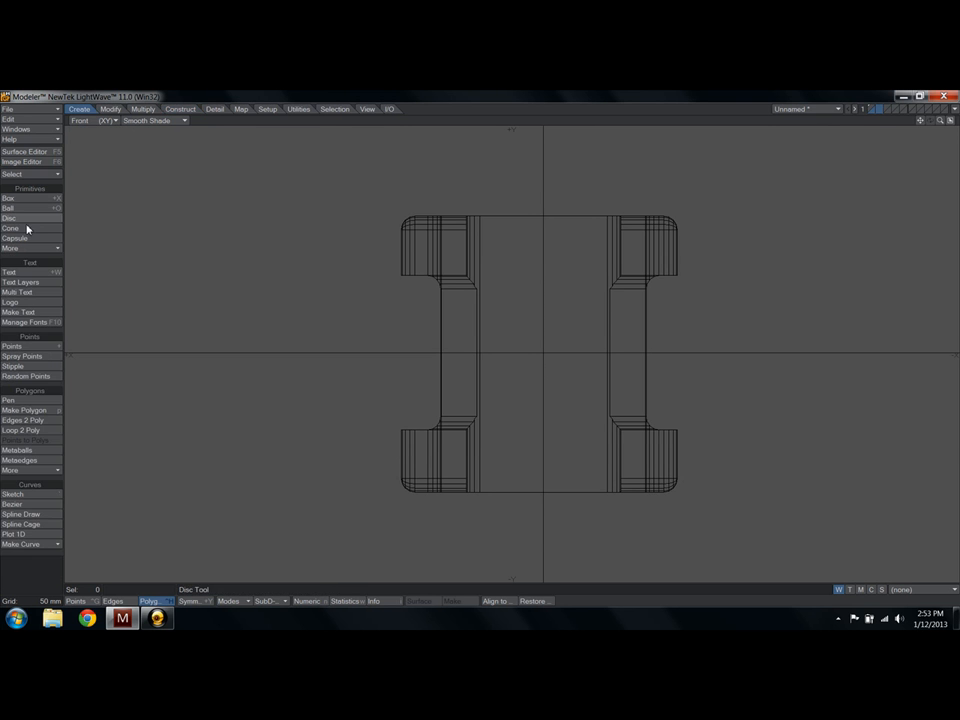
pyautogui.click(8, 216)
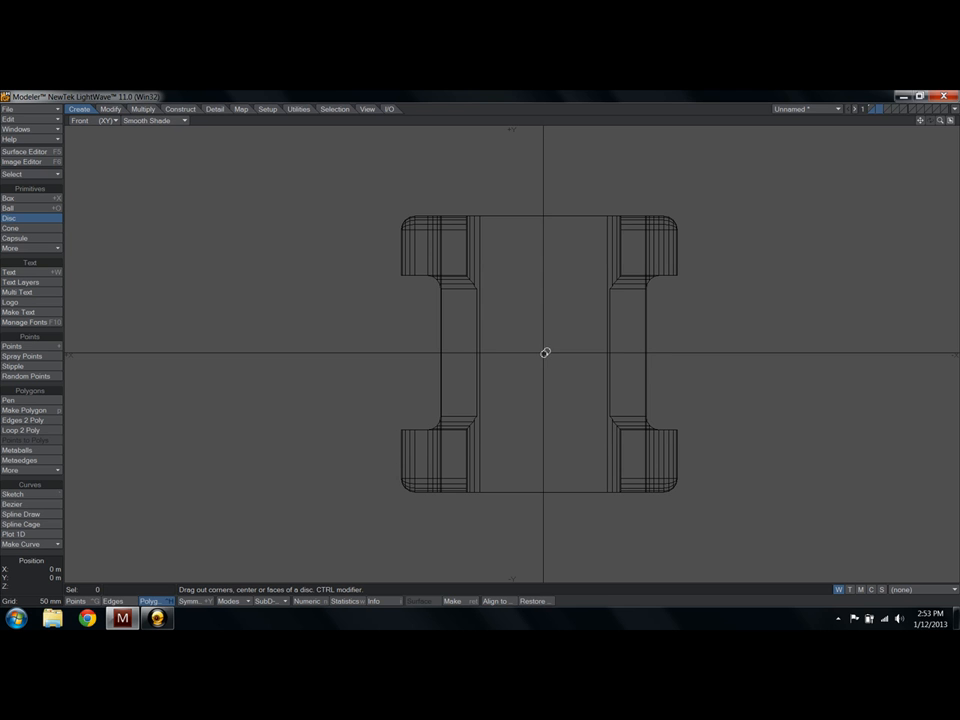
pyautogui.moveTo(544, 352); pyautogui.dragTo(656, 480)
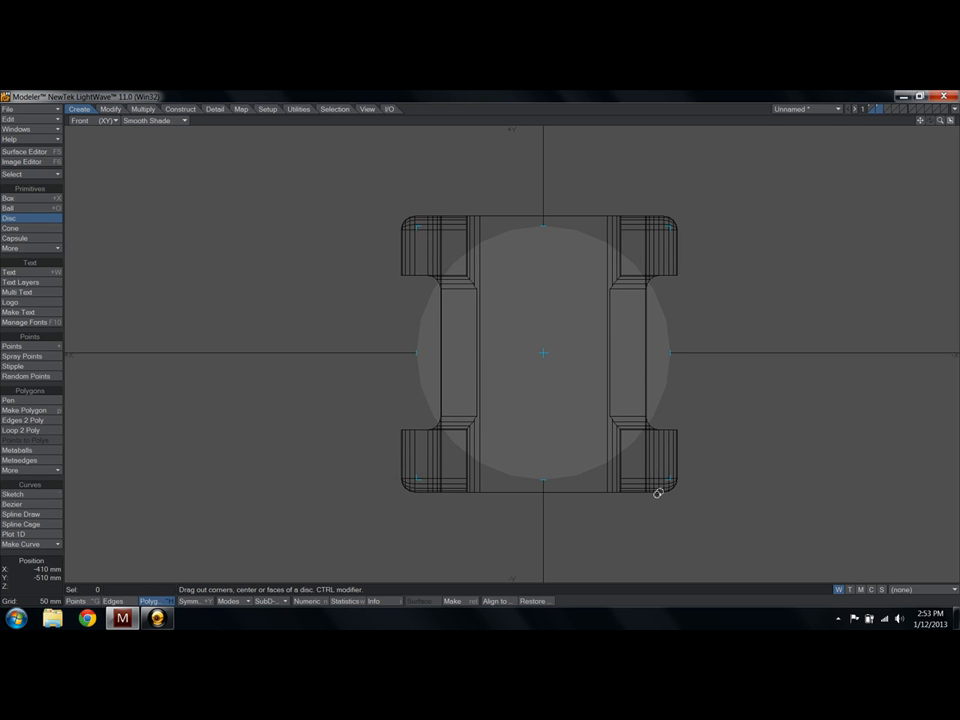
# Stretch the disc's depth through the cube from the Top view and inspect it in perspective
pyautogui.click(104, 120)
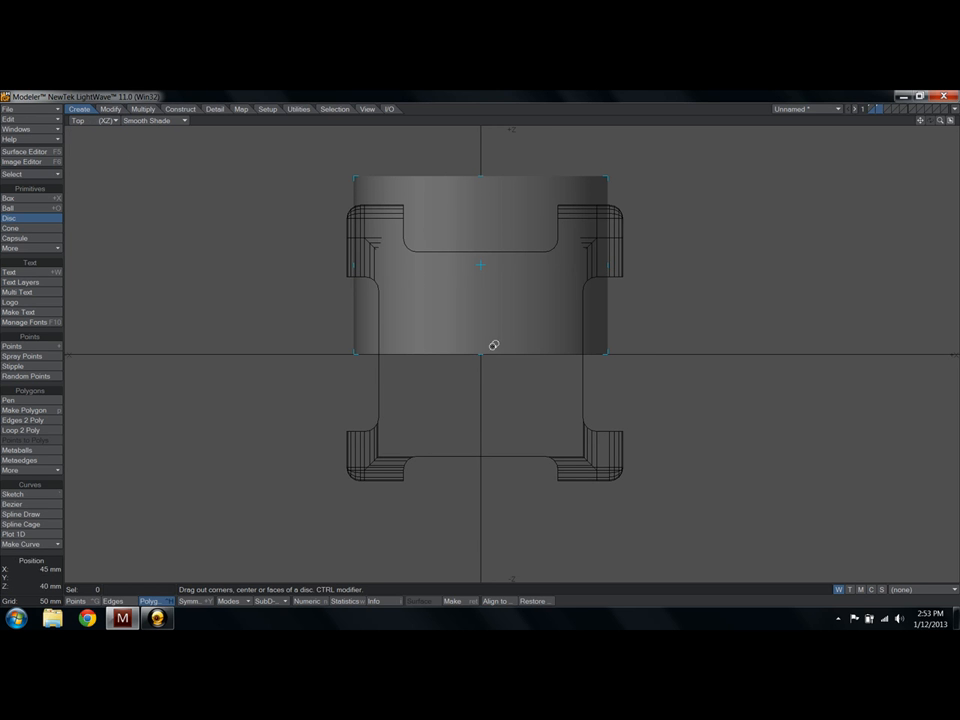
pyautogui.moveTo(480, 344); pyautogui.dragTo(480, 230)
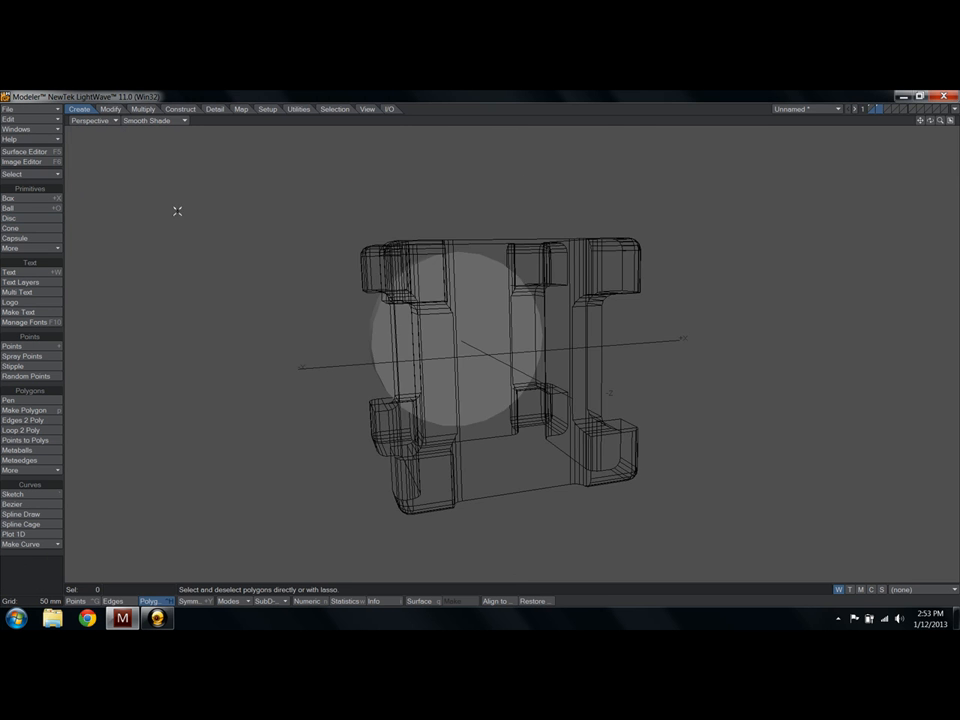
pyautogui.moveTo(460, 350); pyautogui.dragTo(588, 400)
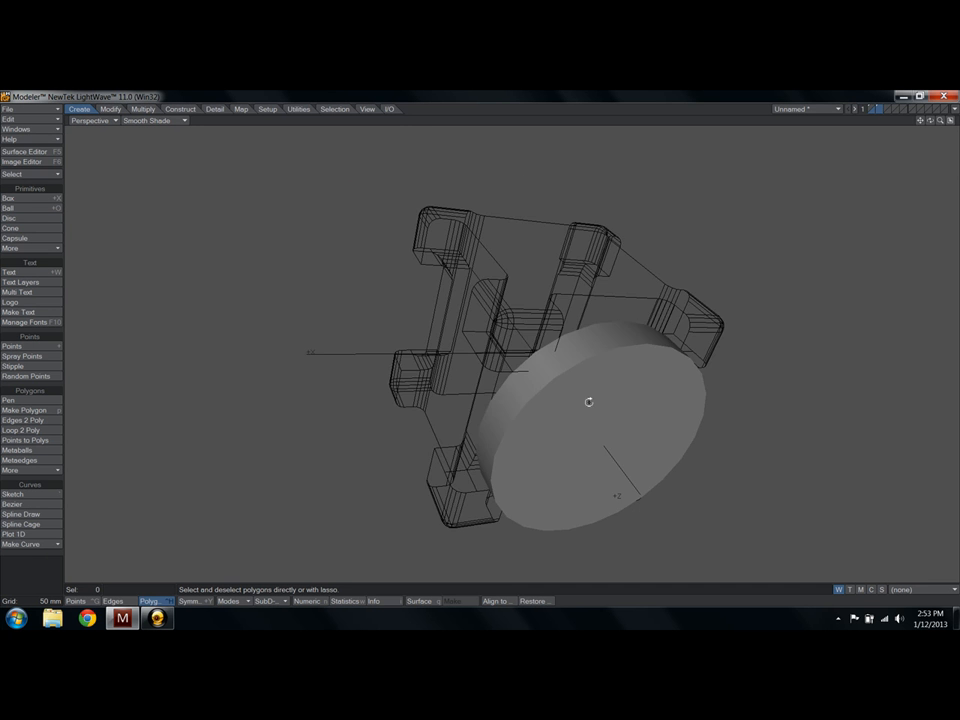
pyautogui.moveTo(588, 400); pyautogui.dragTo(544, 320)
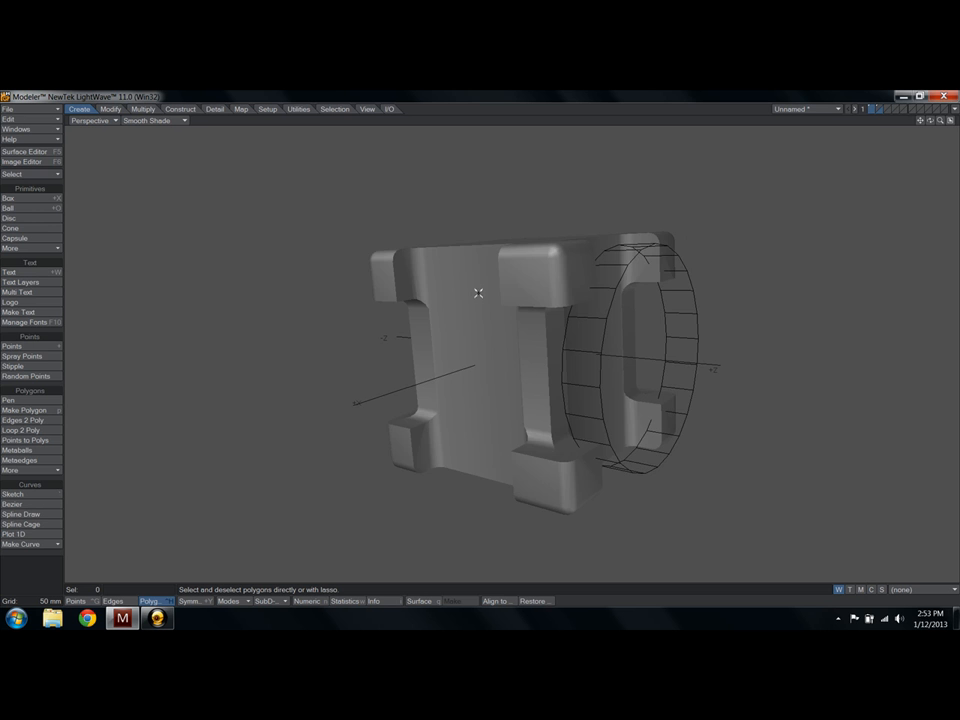
# Boolean-subtract the disc from the cube and inspect the resulting circular cut
pyautogui.click(142, 108)
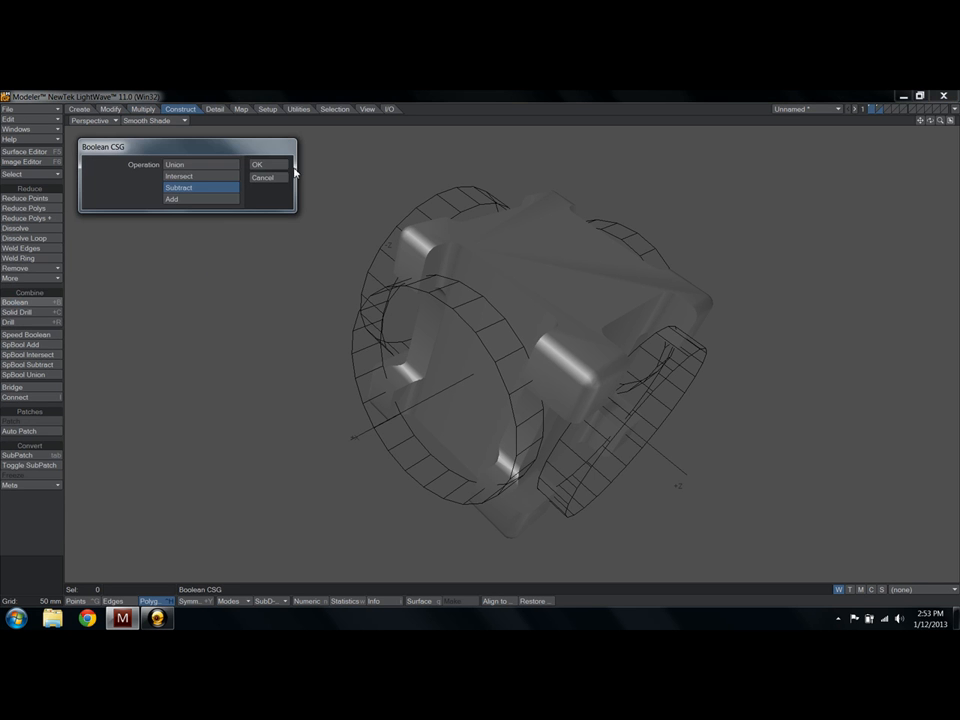
pyautogui.click(256, 164)
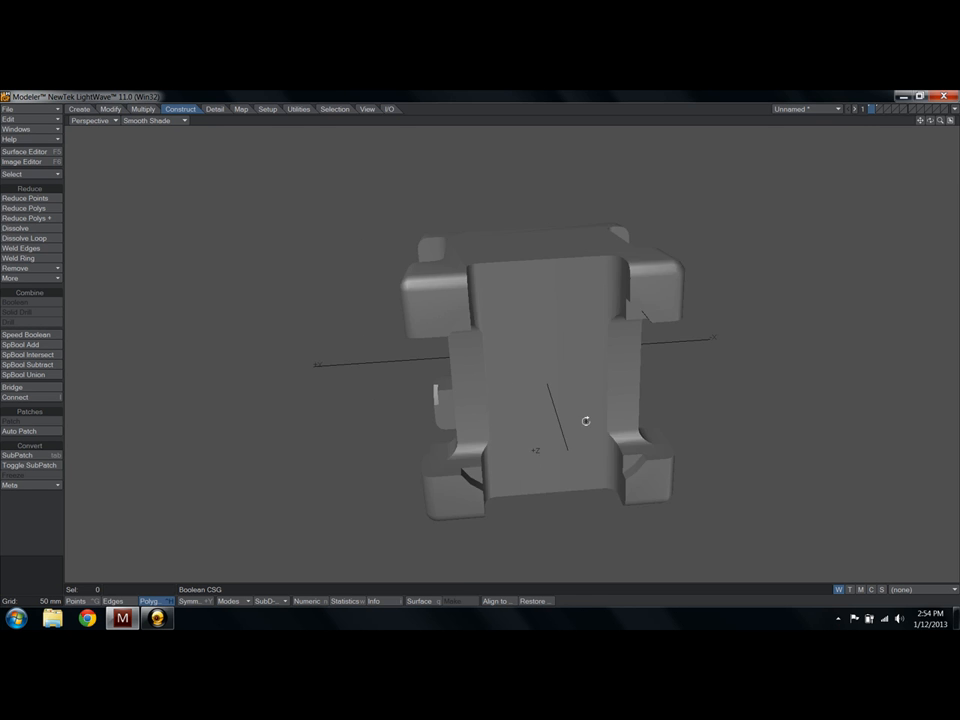
pyautogui.moveTo(584, 420); pyautogui.dragTo(528, 332)
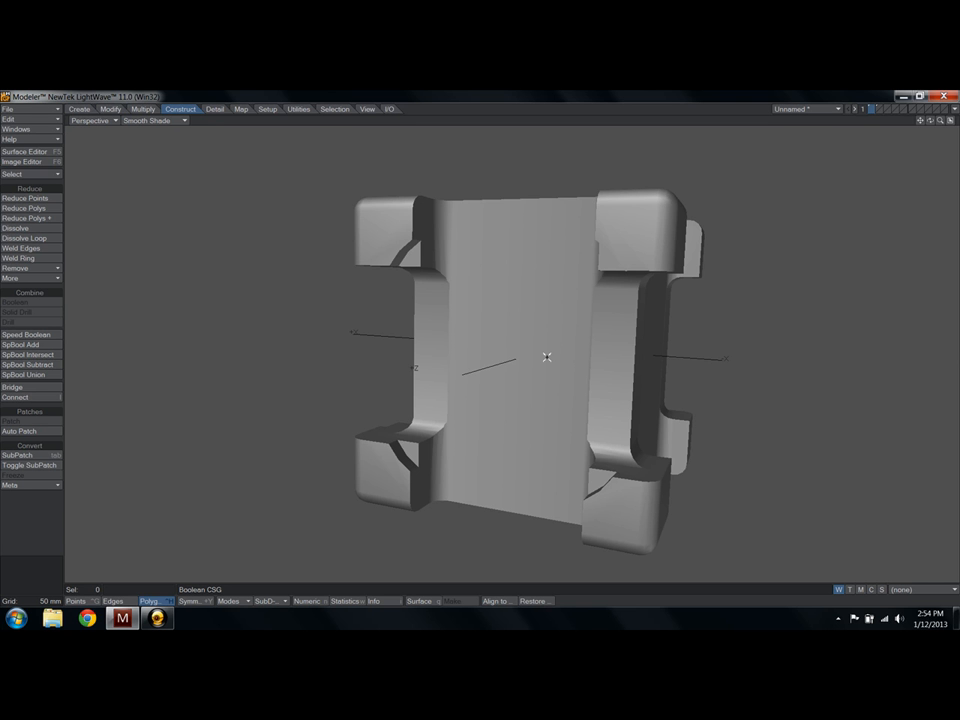
pyautogui.moveTo(550, 348)
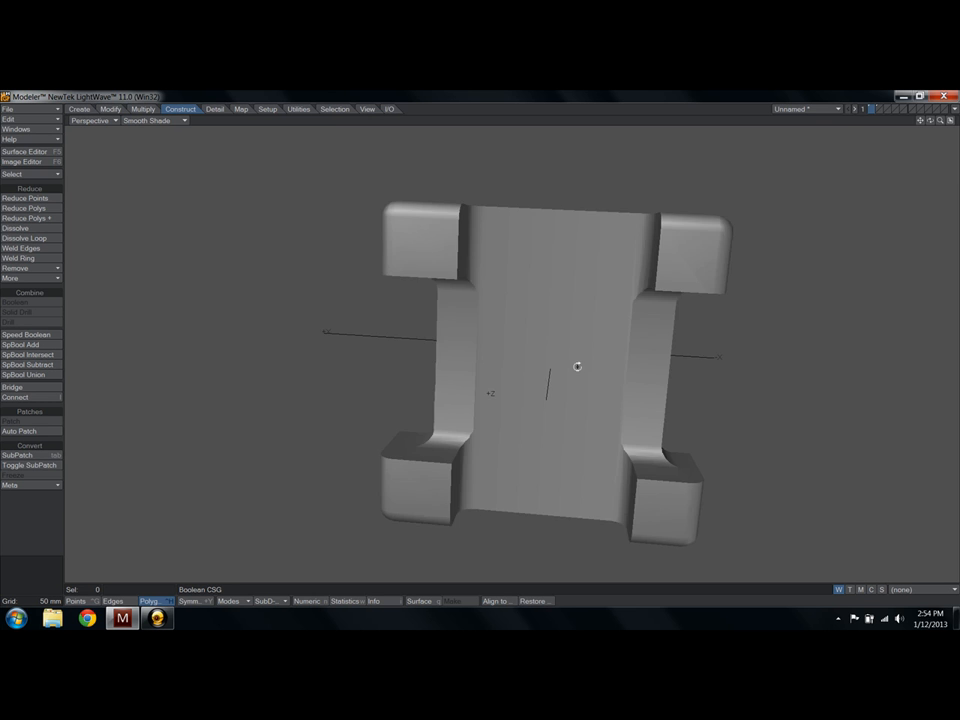
pyautogui.moveTo(576, 366); pyautogui.dragTo(556, 352)
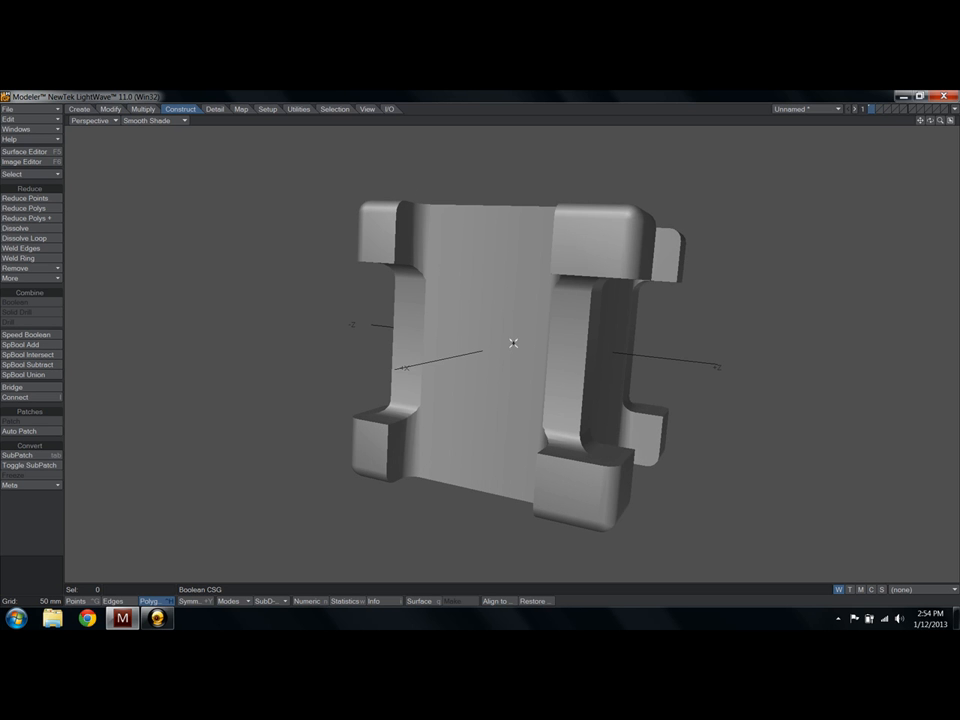
# On an empty layer, build a sphere with a small cylinder sized to poke into its side
pyautogui.click(80, 108)
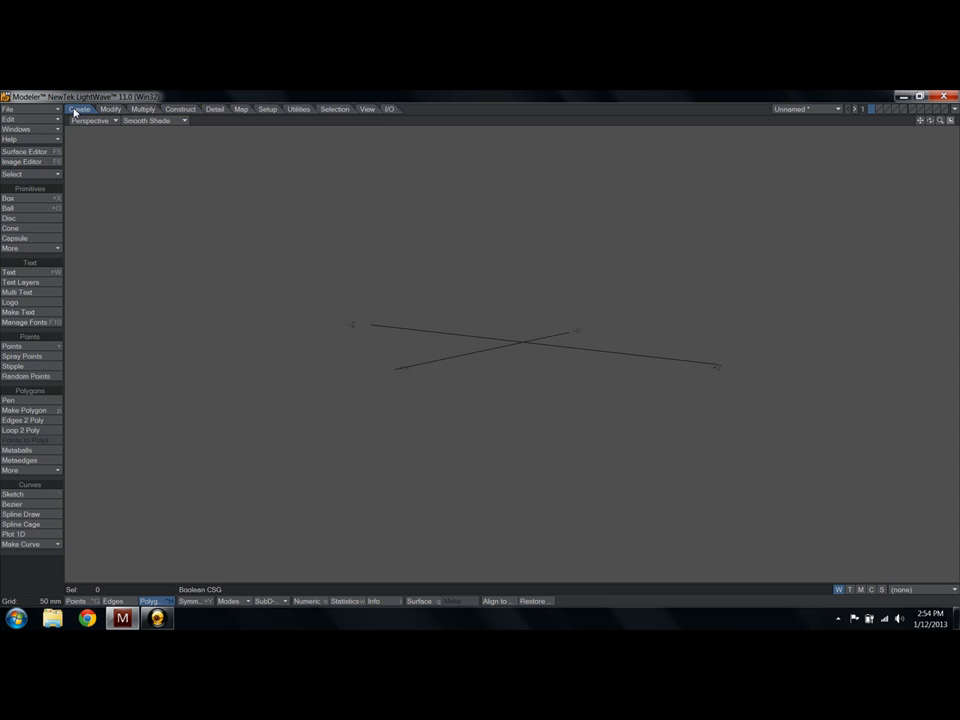
pyautogui.click(8, 208)
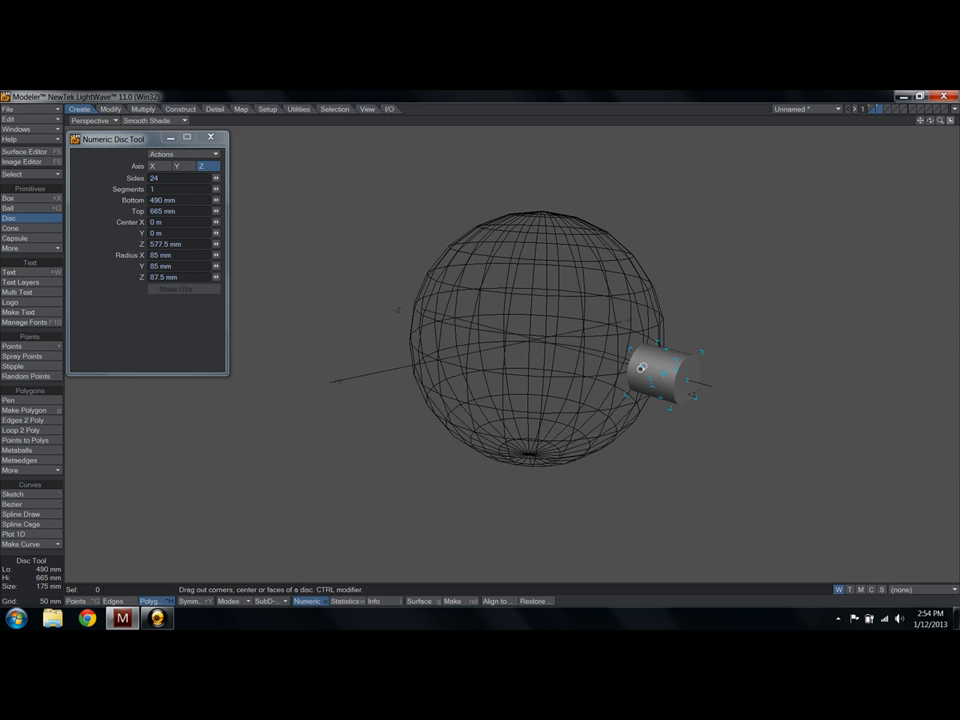
pyautogui.moveTo(644, 370); pyautogui.dragTo(504, 300)
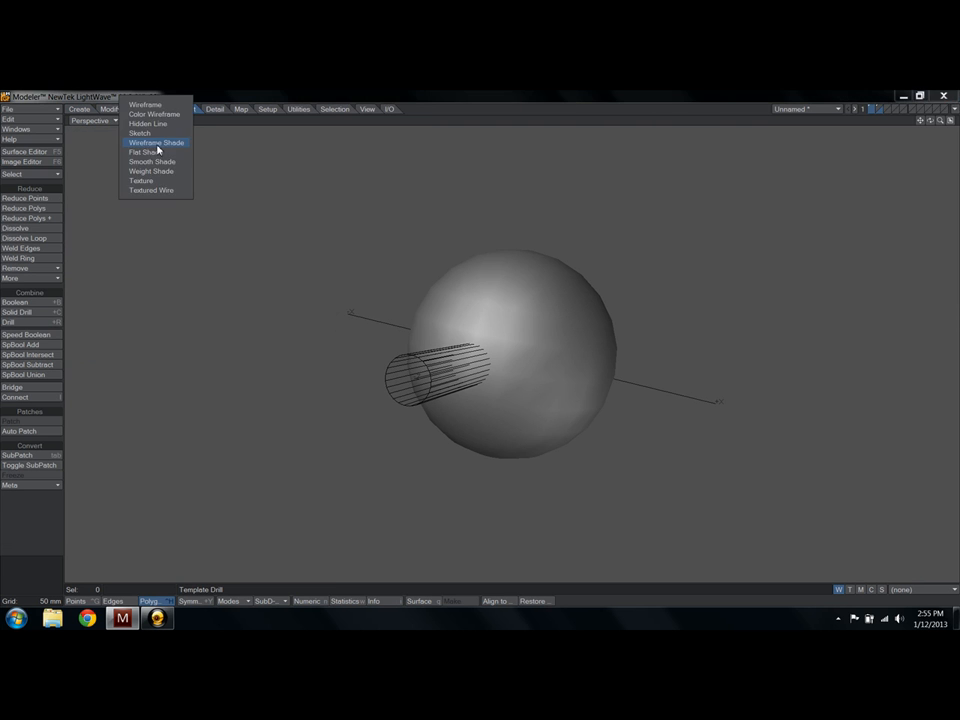
# Show the sphere in Wireframe Shade and run a Core template drill with the cylinder
pyautogui.click(156, 142)
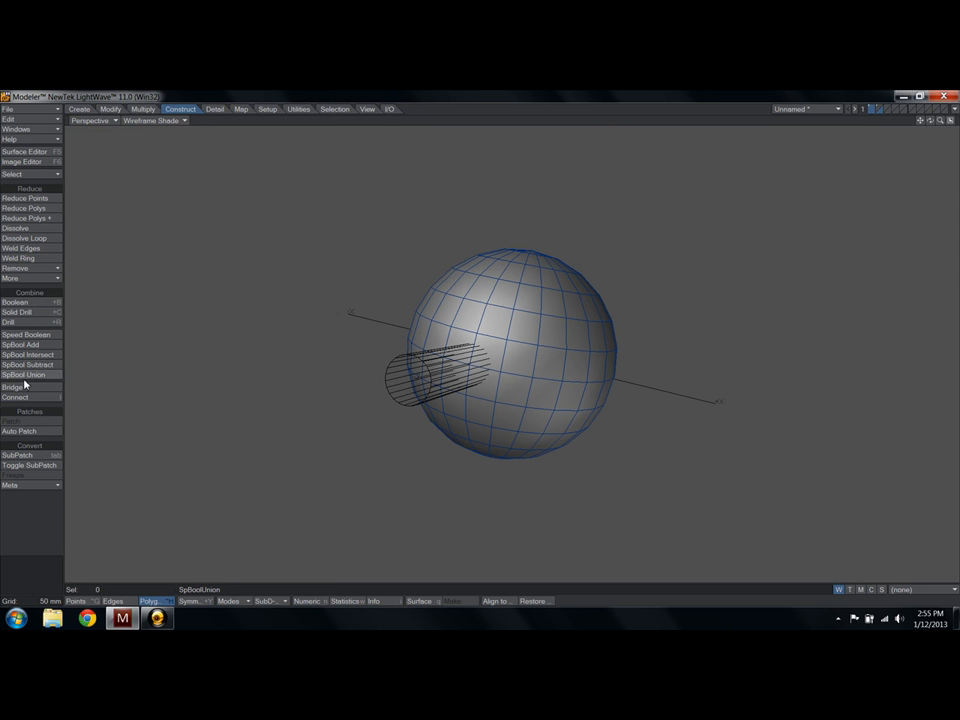
pyautogui.click(12, 322)
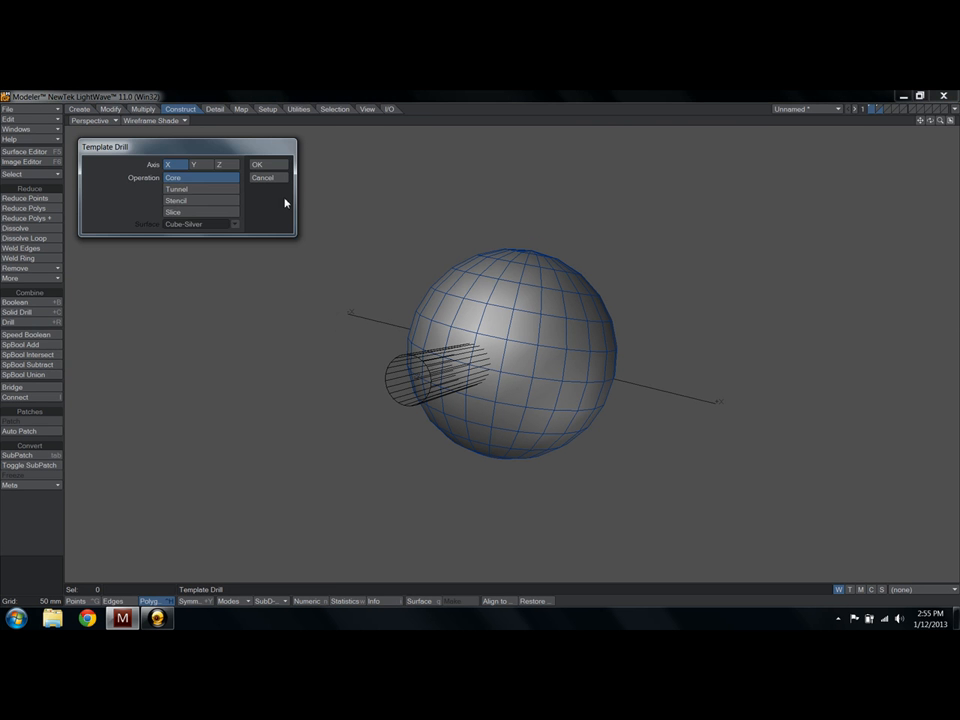
pyautogui.click(256, 164)
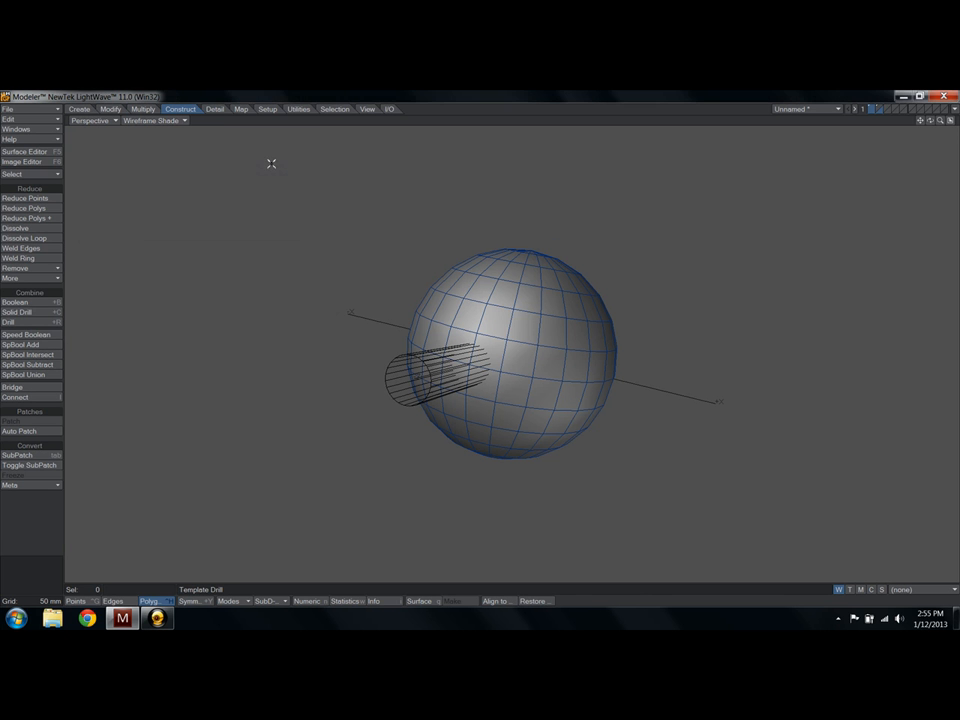
pyautogui.moveTo(170, 256)
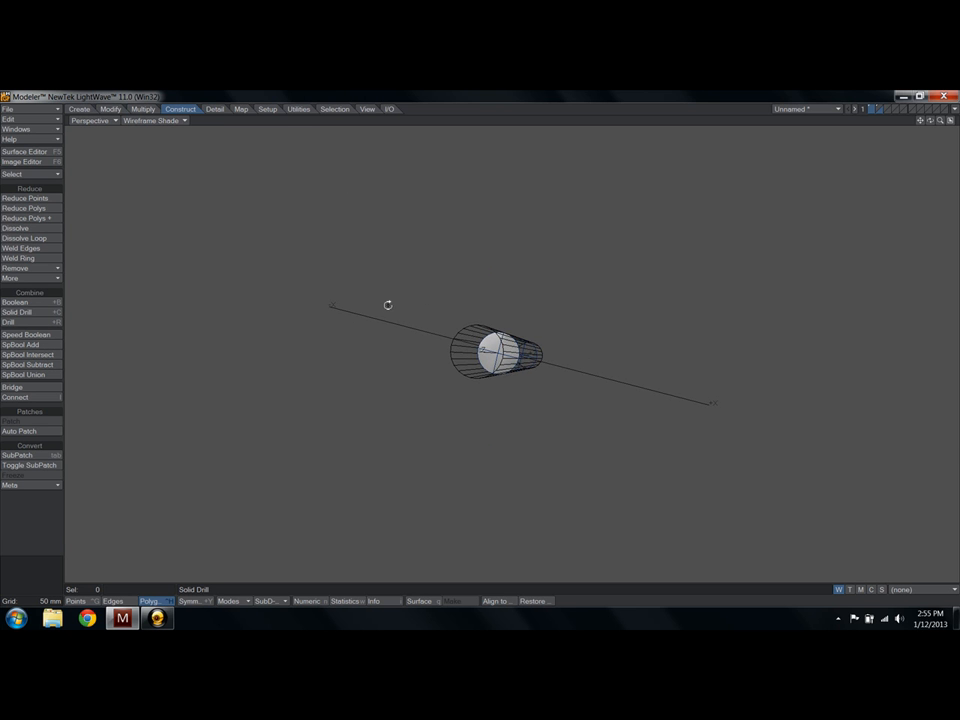
# Solid Drill the sphere with the cylinder in Core, Tunnel and then Stencil modes
pyautogui.click(16, 312)
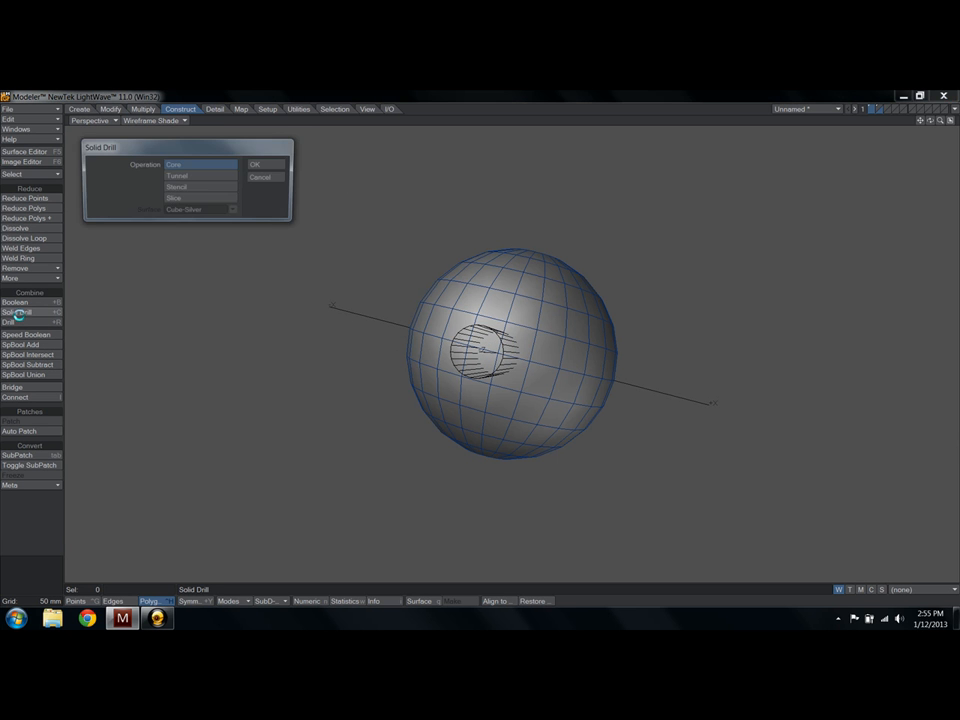
pyautogui.click(254, 164)
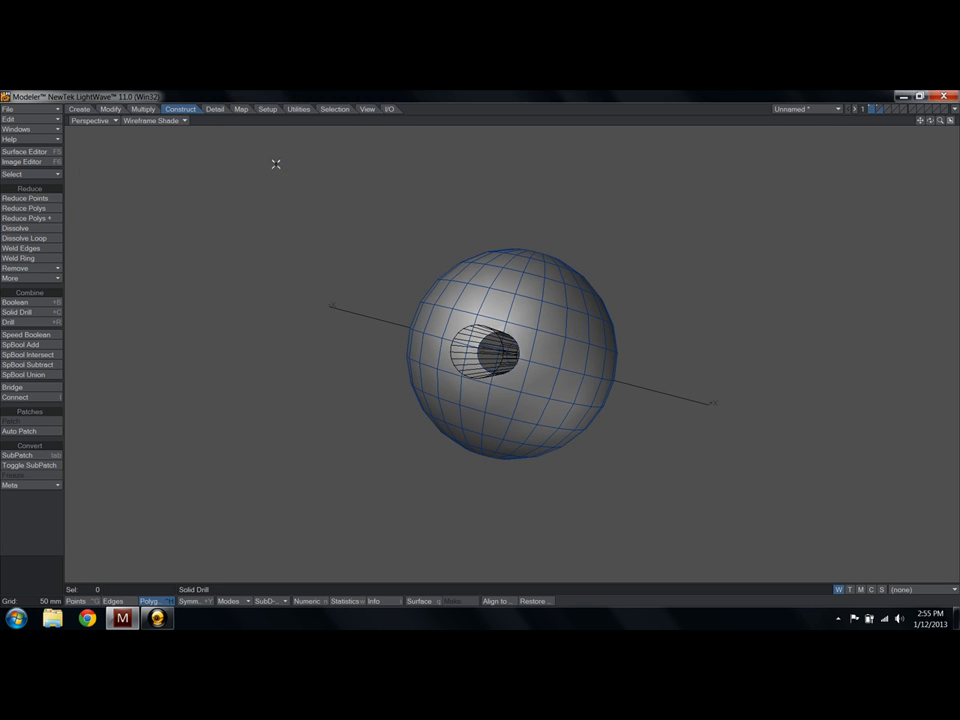
pyautogui.click(16, 312)
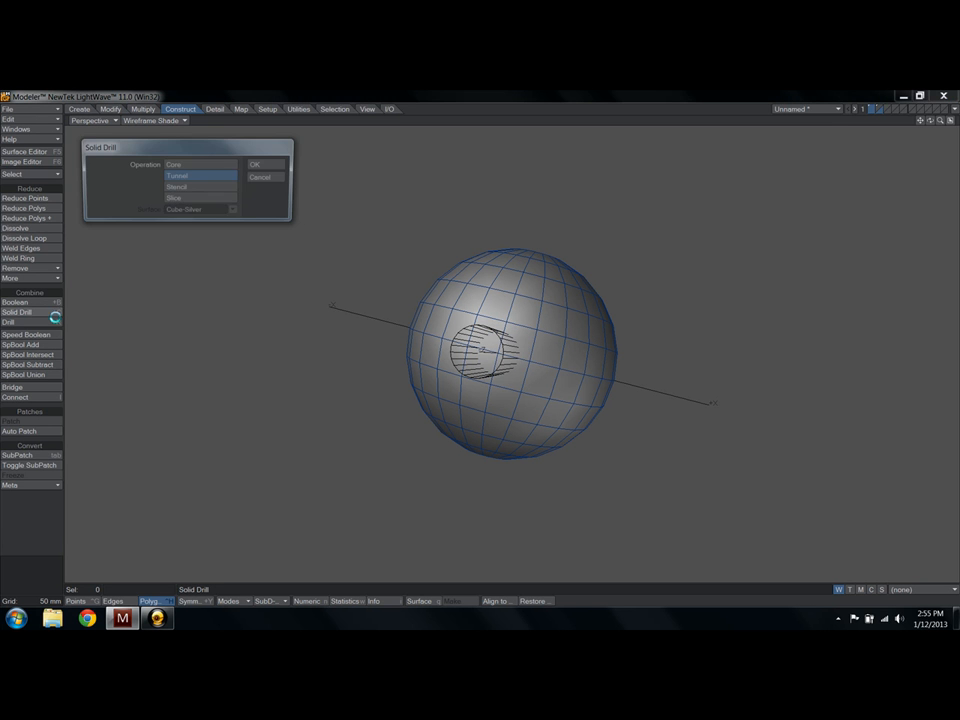
pyautogui.click(254, 164)
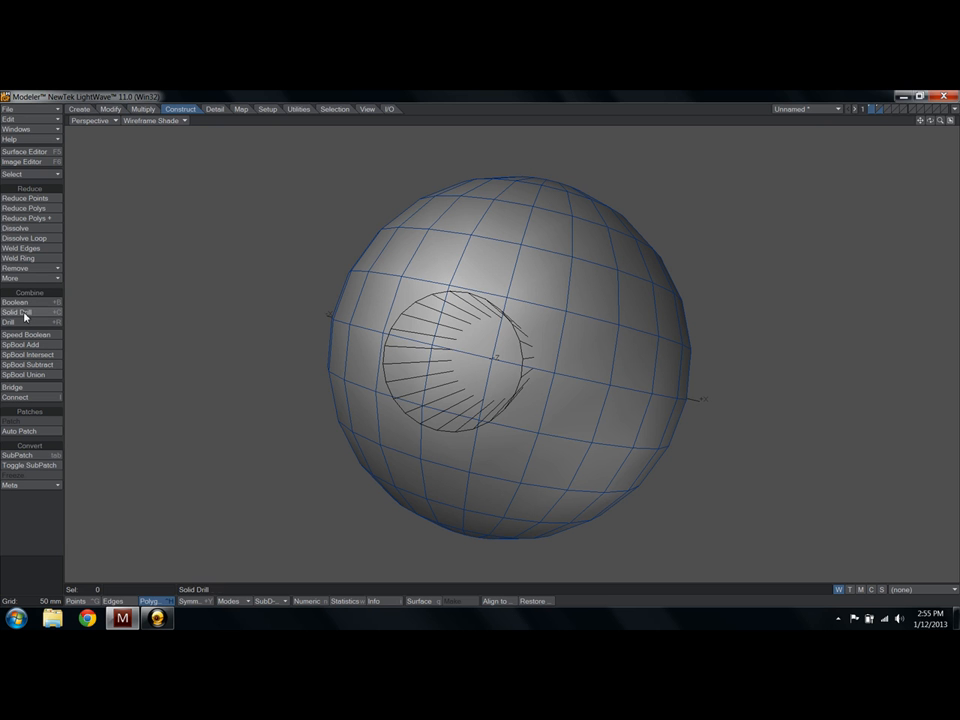
pyautogui.click(16, 312)
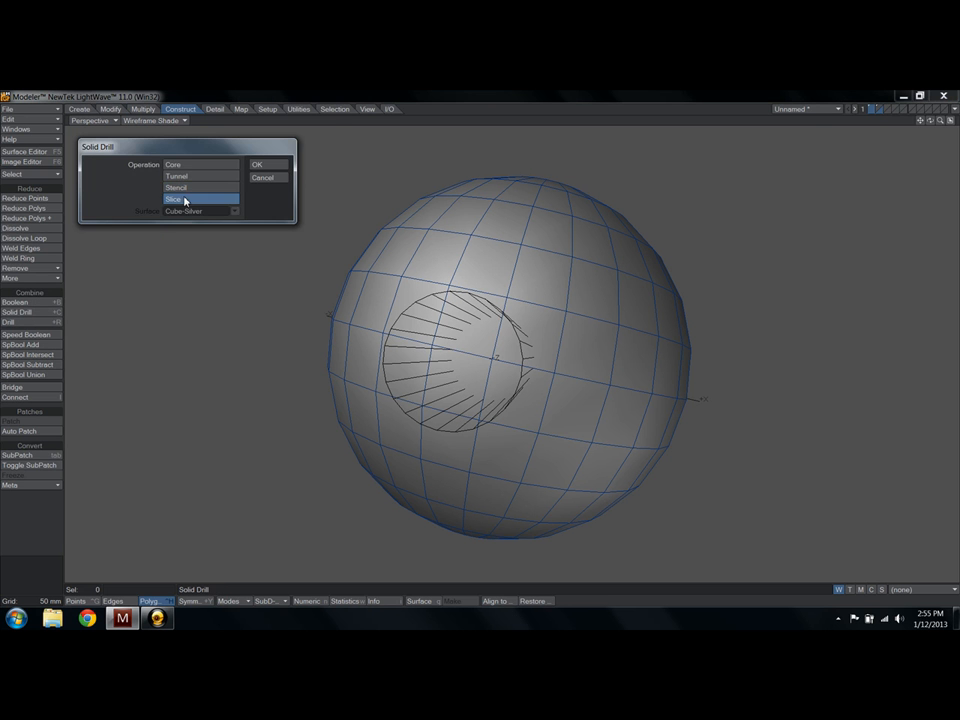
pyautogui.click(256, 164)
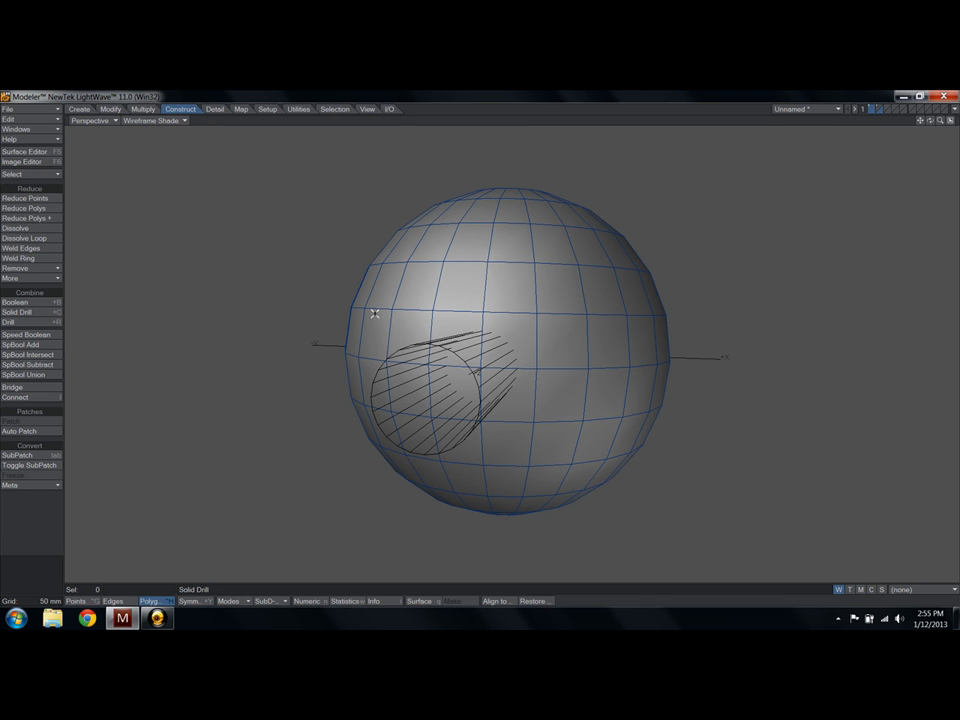
pyautogui.moveTo(288, 316)
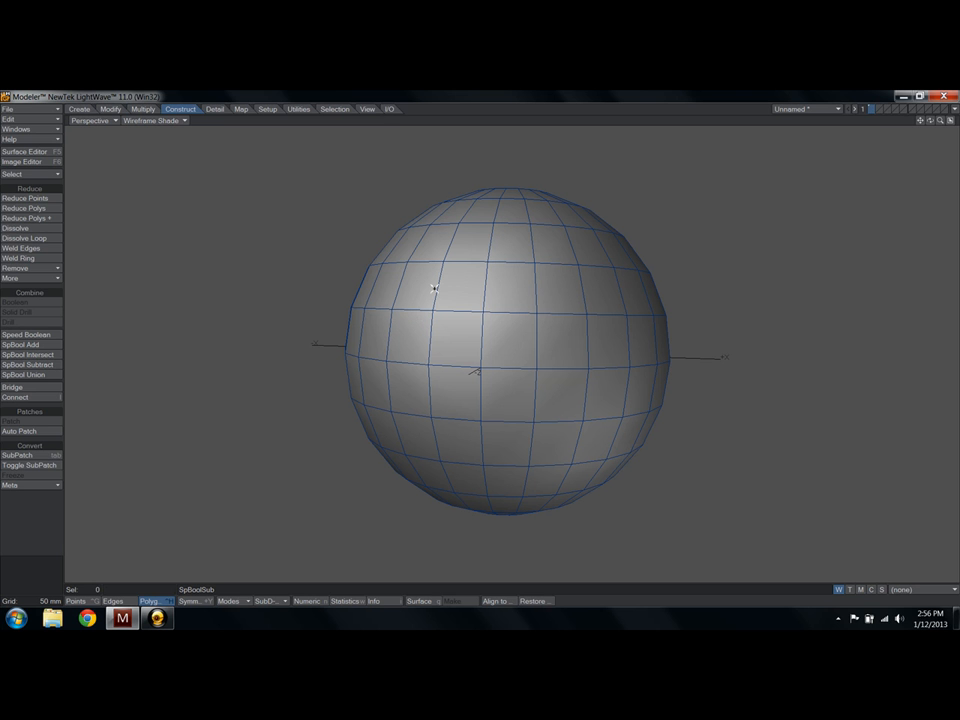
pyautogui.moveTo(434, 292)
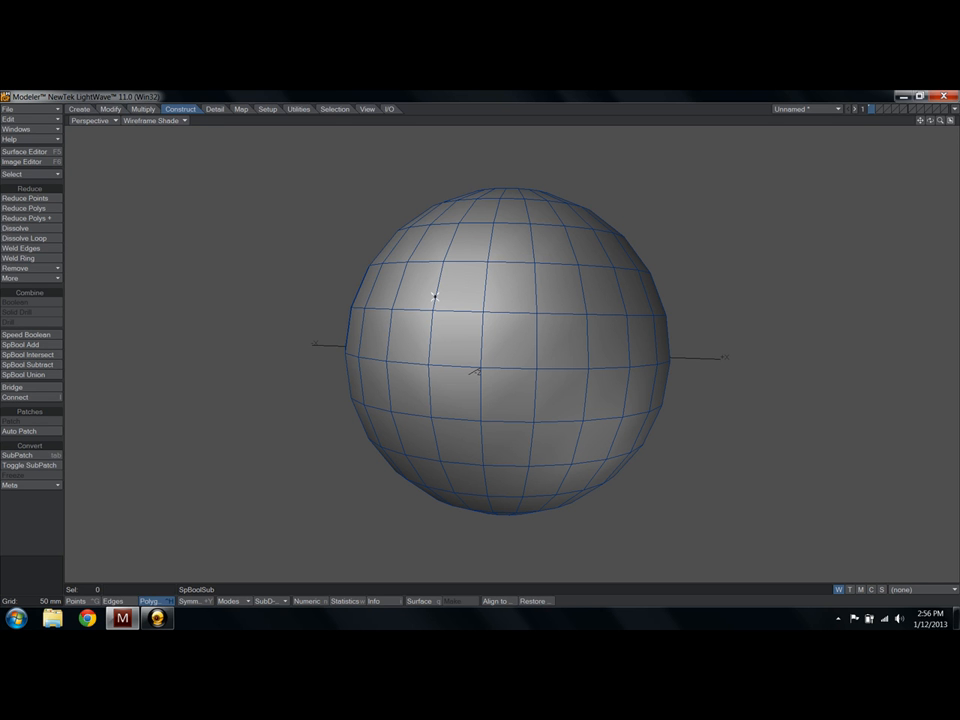
pyautogui.moveTo(378, 324)
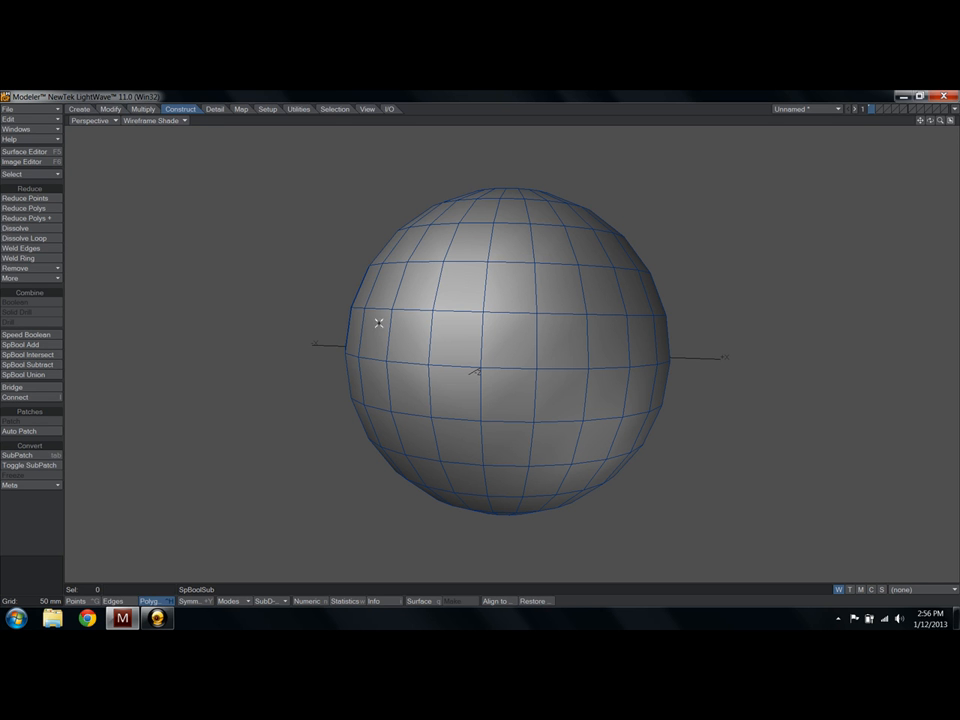